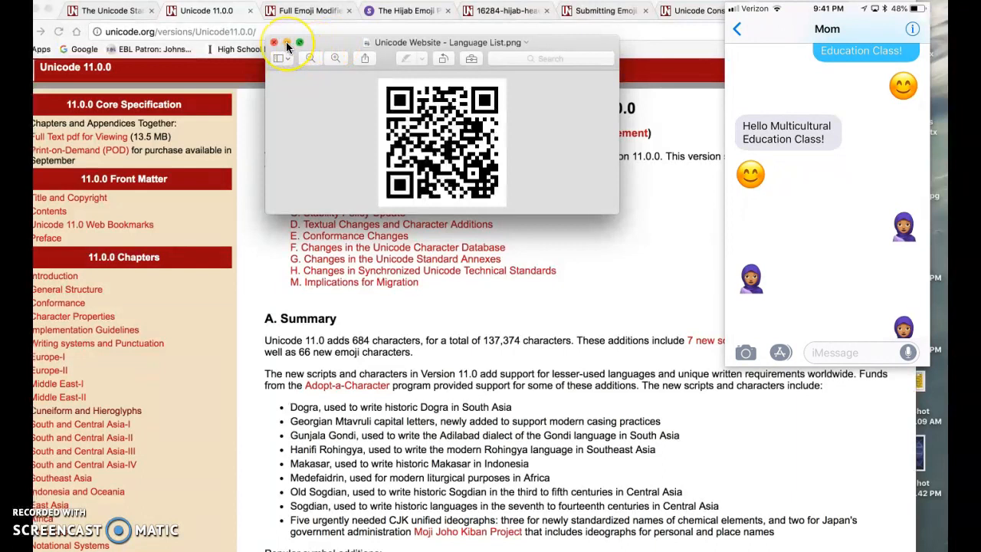
Minimize the QR code image and open chapter 20, Americas, of the Unicode 11.0 specification
click(273, 42)
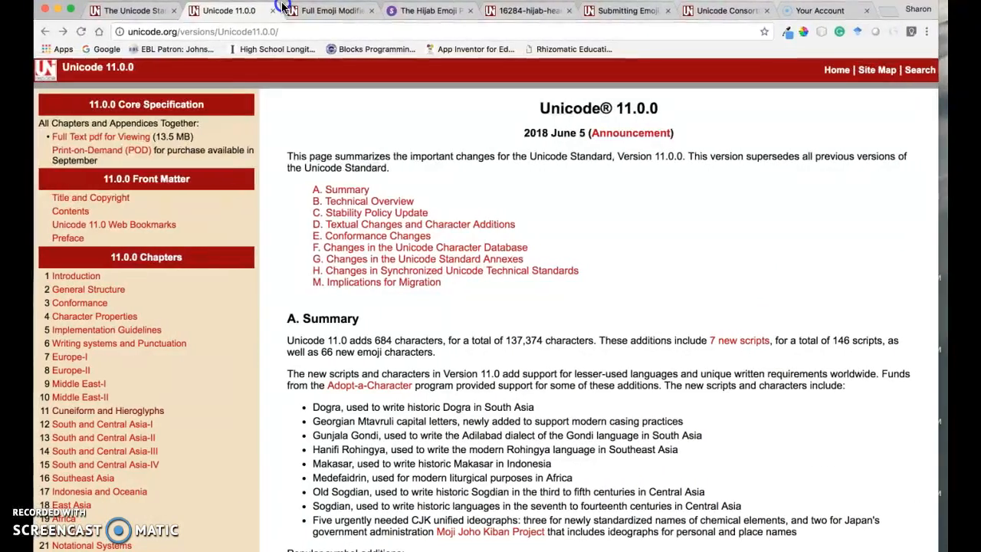
scroll(down, 3)
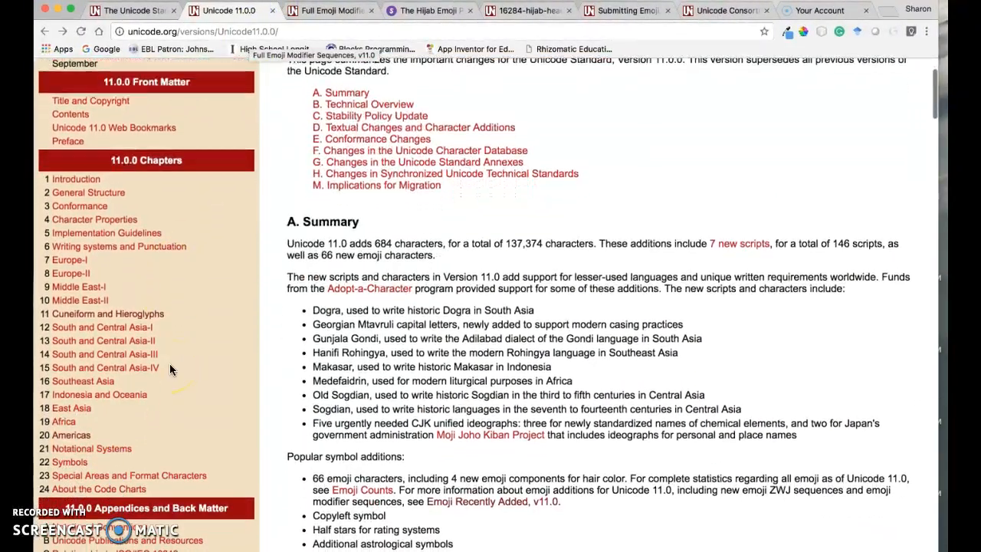
scroll(down, 3)
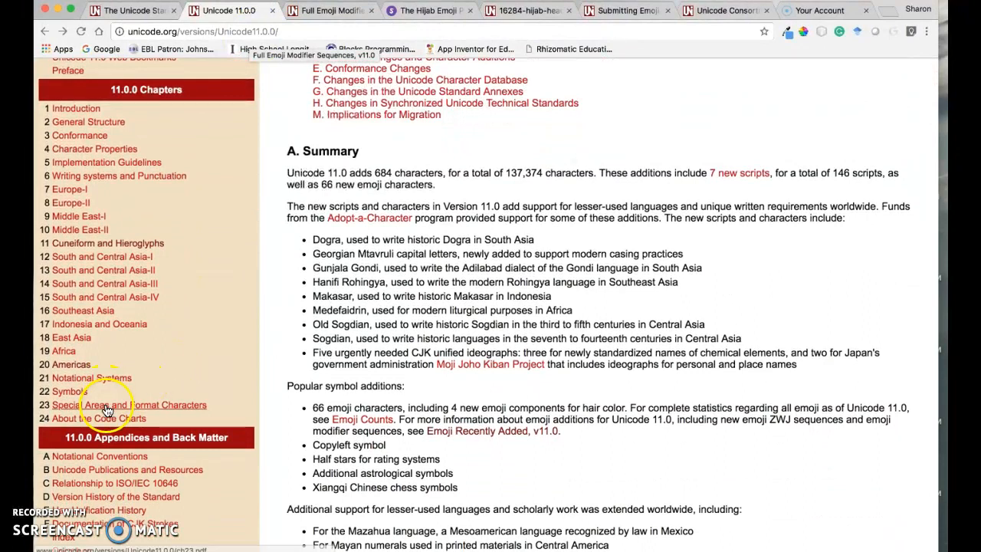
click(65, 364)
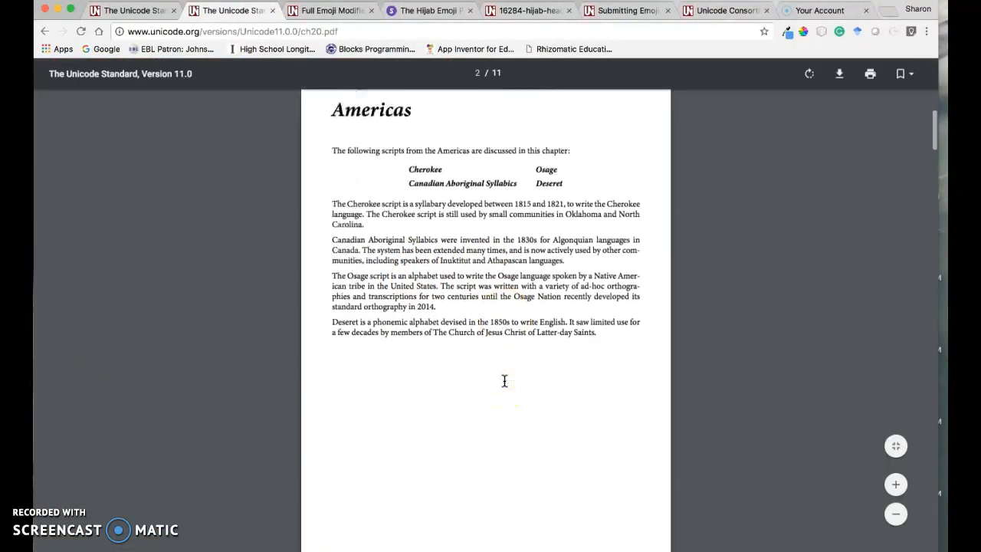
scroll(down, 3)
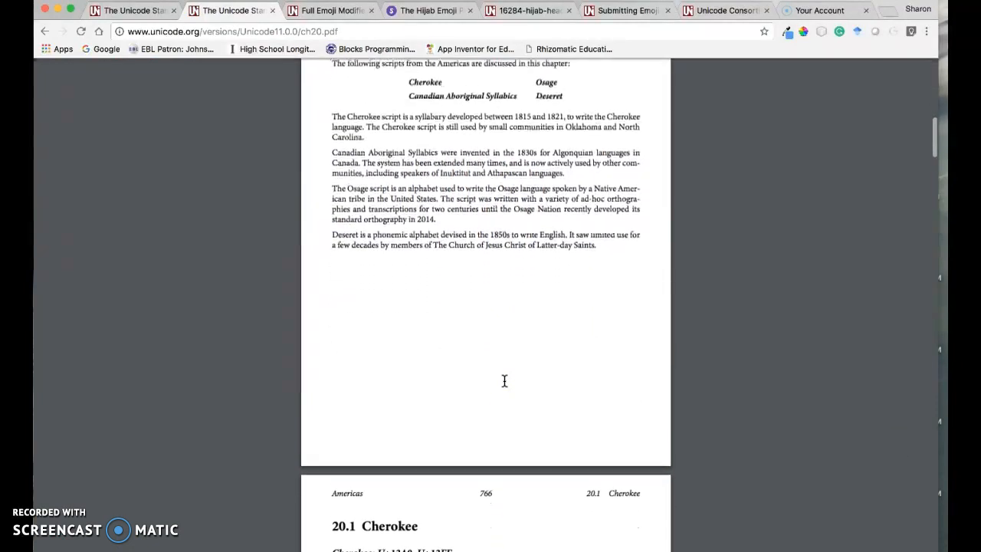
scroll(down, 3)
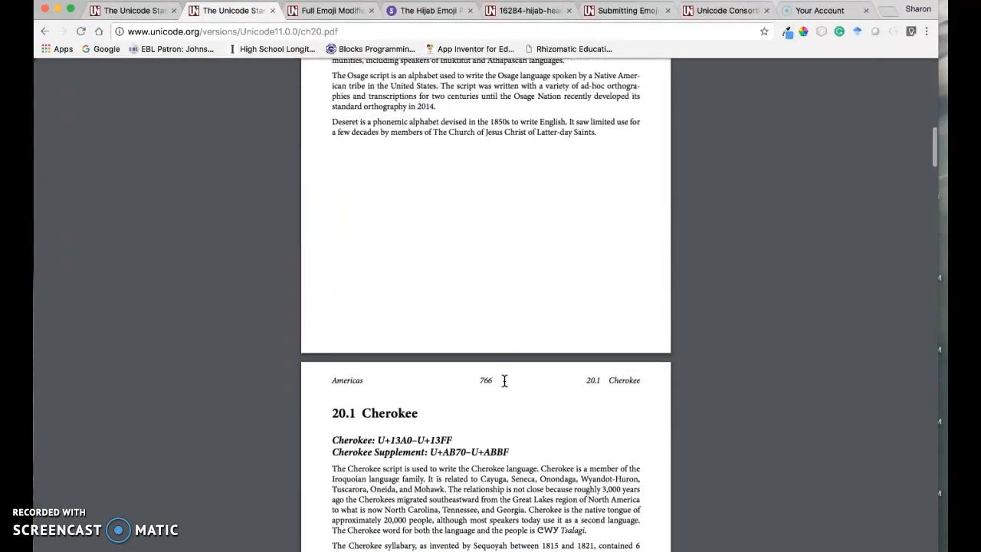
scroll(down, 3)
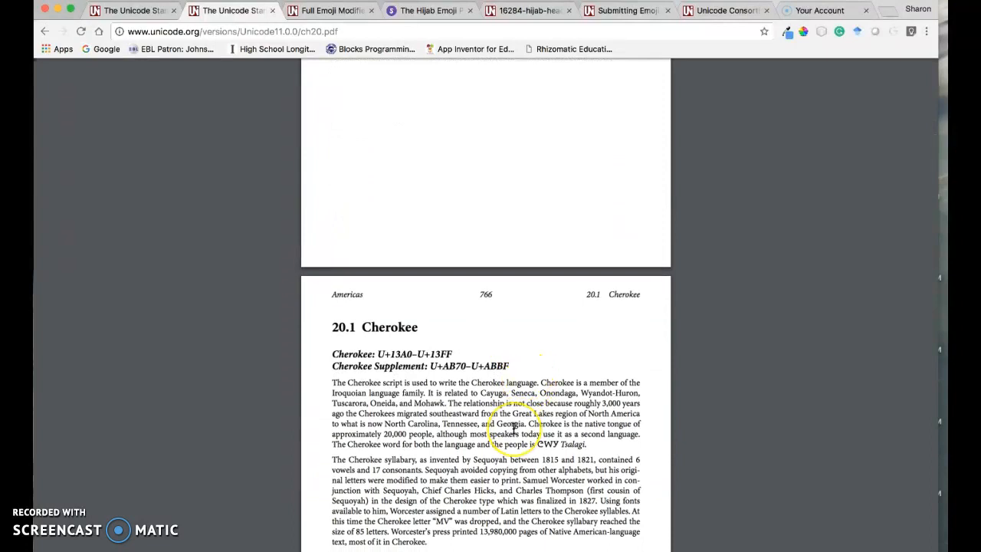
scroll(down, 3)
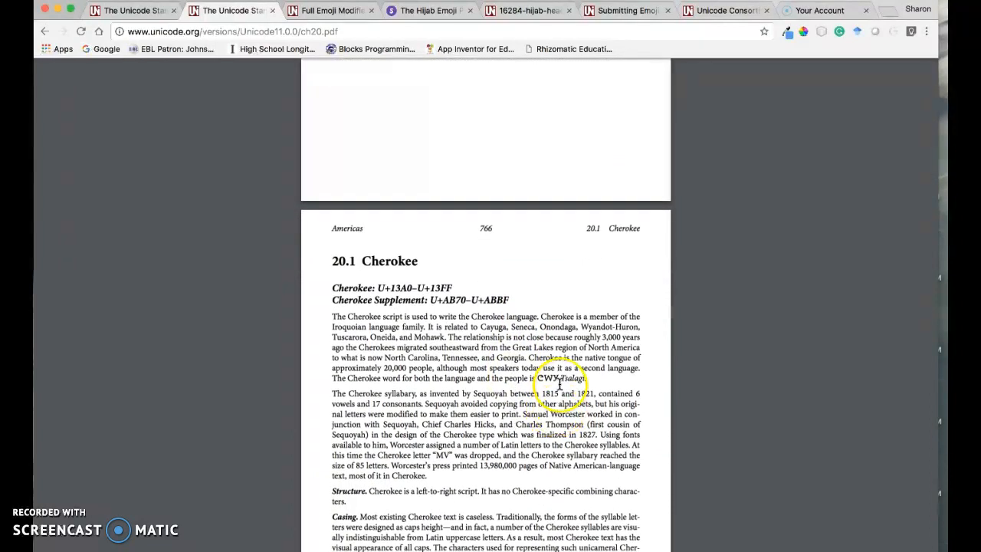
scroll(up, 3)
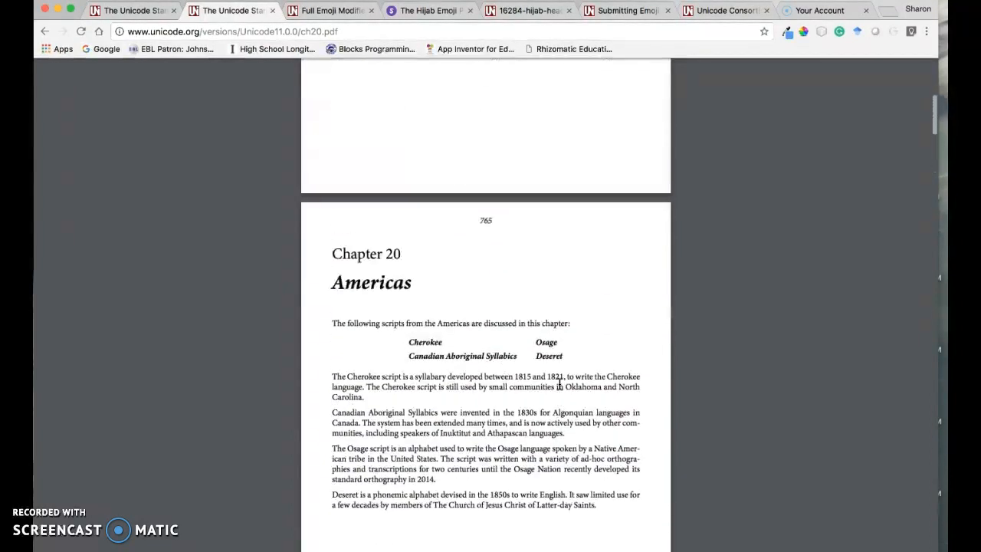
scroll(up, 3)
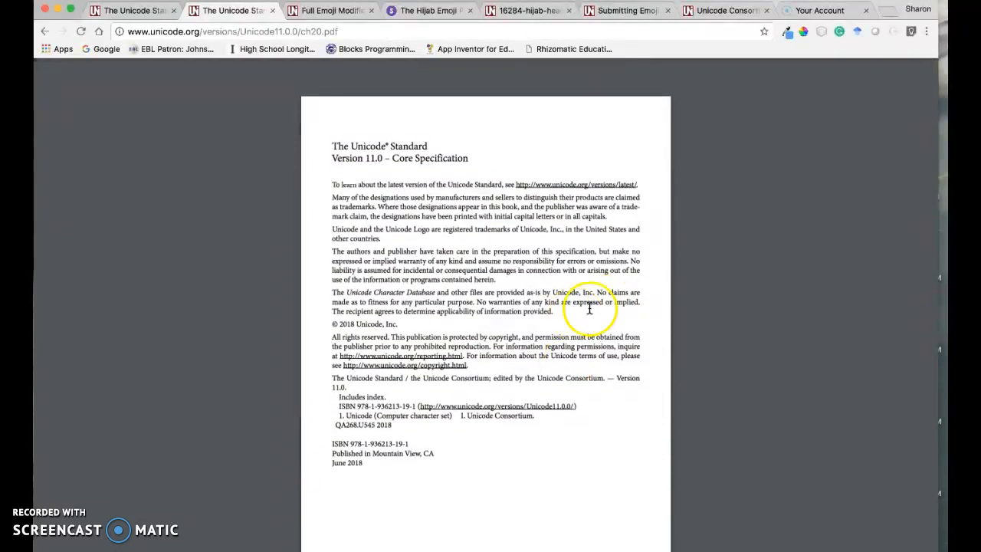
mouse_move(575, 328)
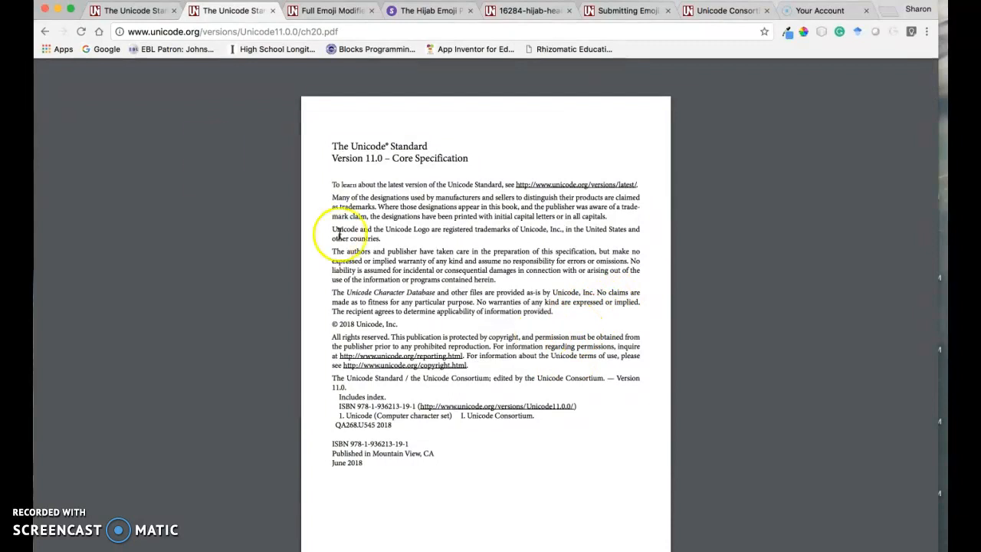
click(44, 31)
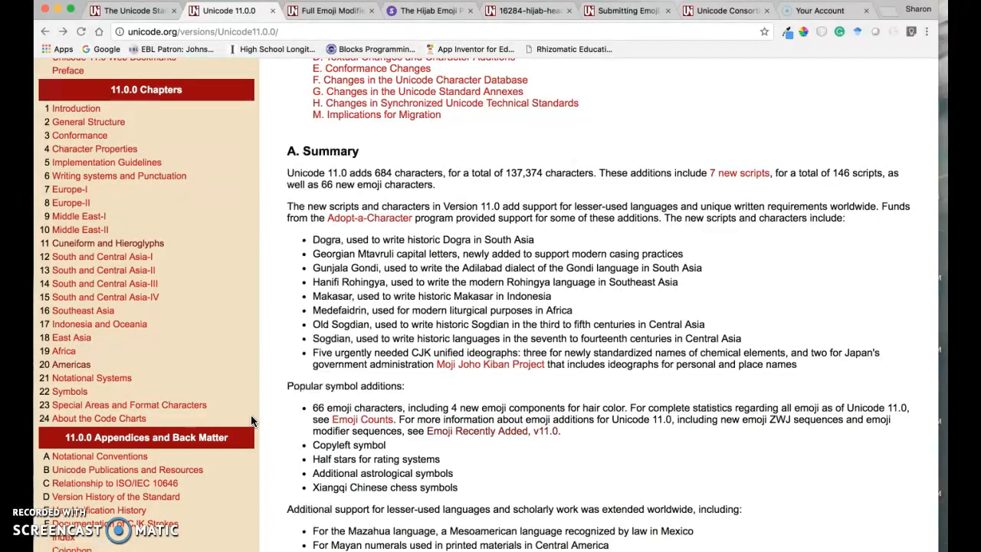
mouse_move(165, 88)
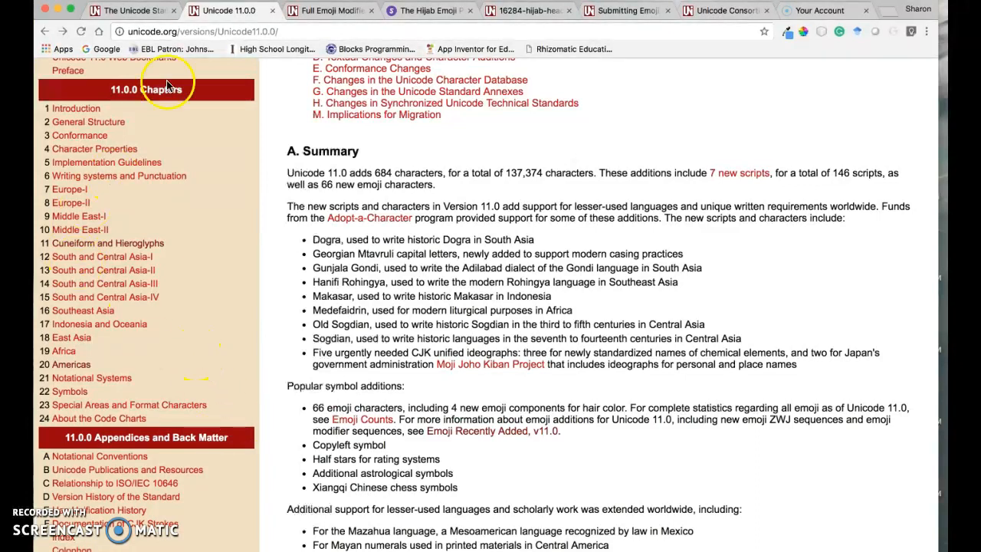
Switch to the Full Emoji Modifier Sequences chart and reopen the QR image at the top-right
click(331, 10)
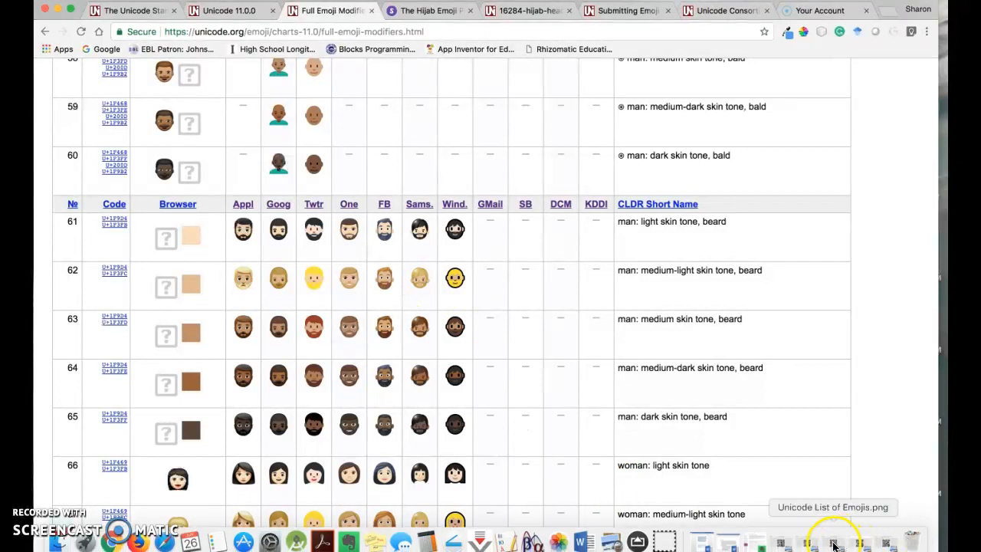
click(833, 541)
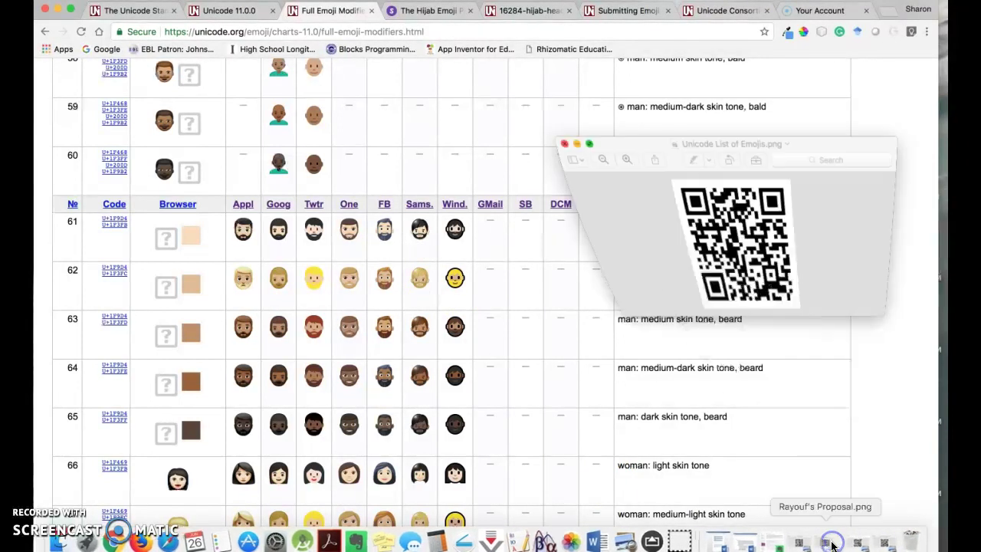
drag(732, 144, 716, 34)
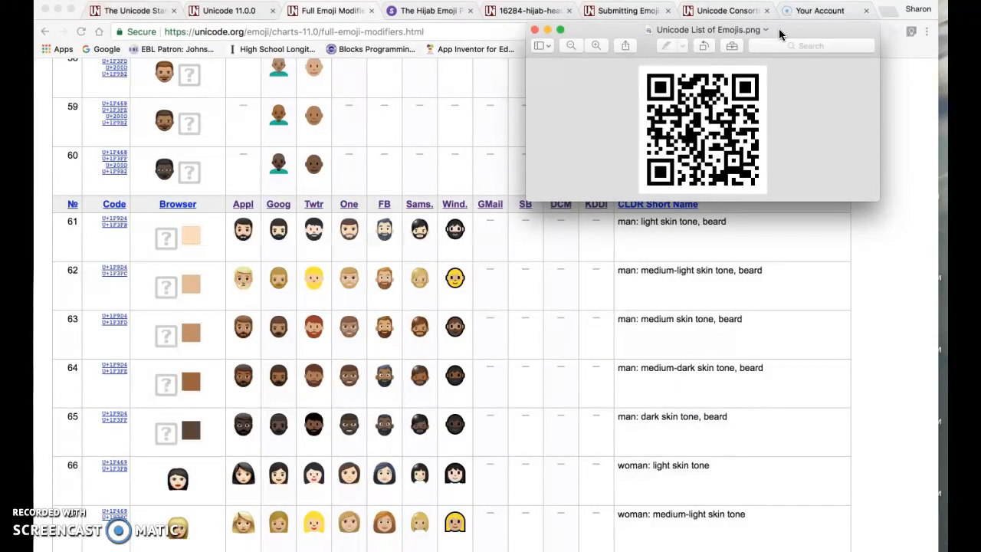
mouse_move(520, 292)
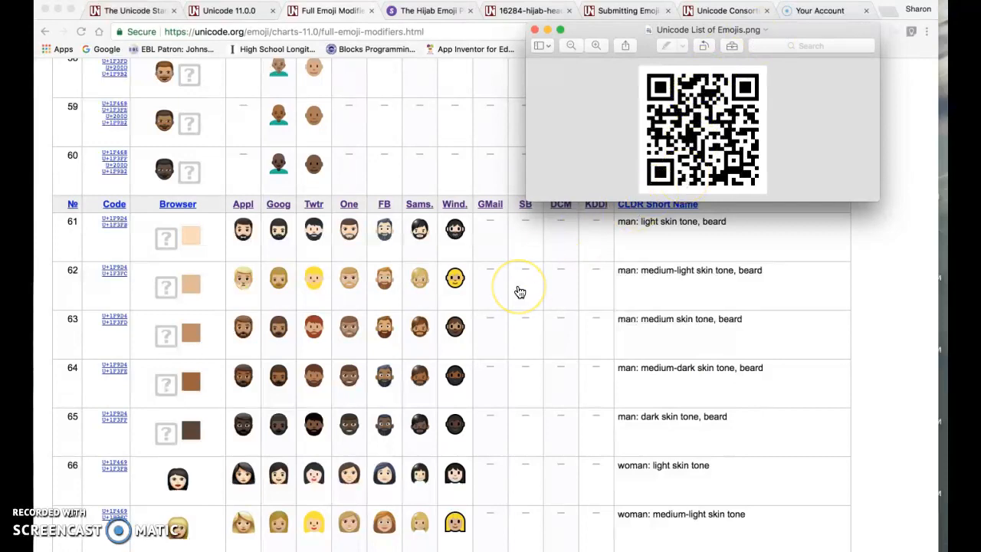
Scroll the modifier sequences chart down to the white-haired and bald women
scroll(down, 3)
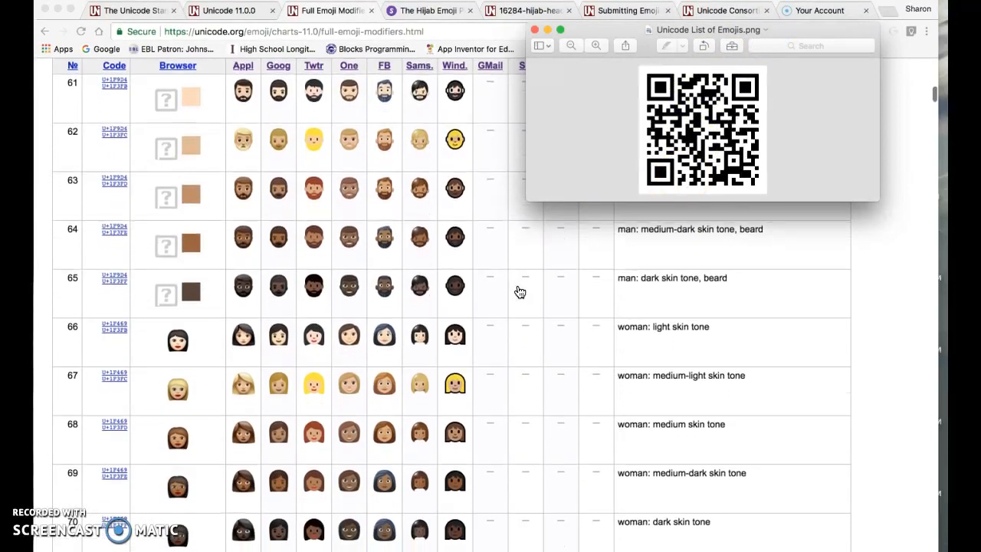
scroll(down, 3)
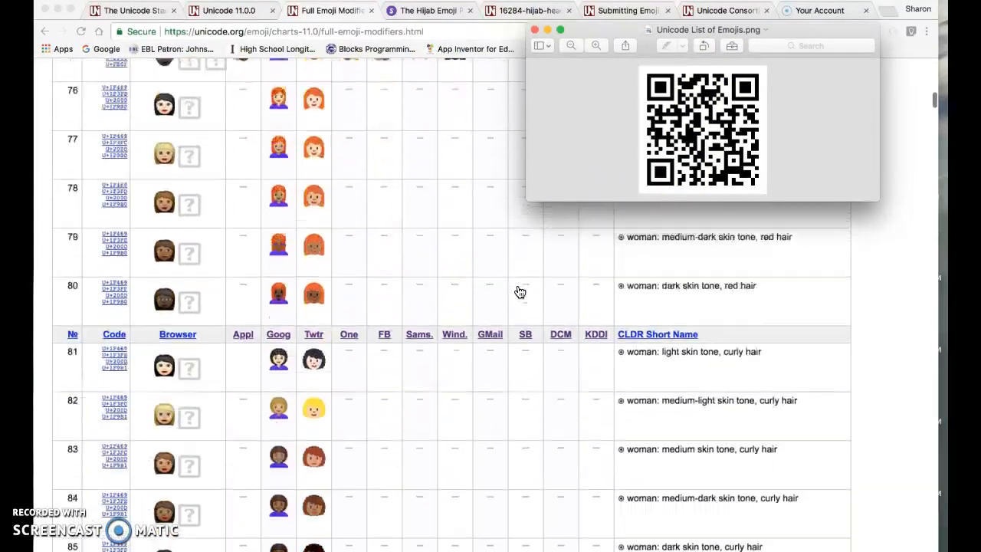
scroll(down, 3)
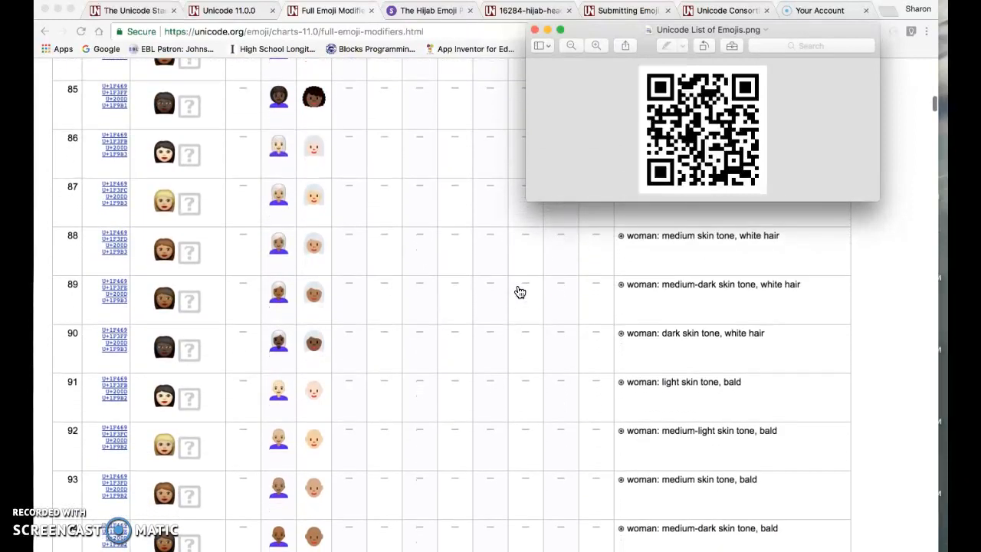
mouse_move(525, 341)
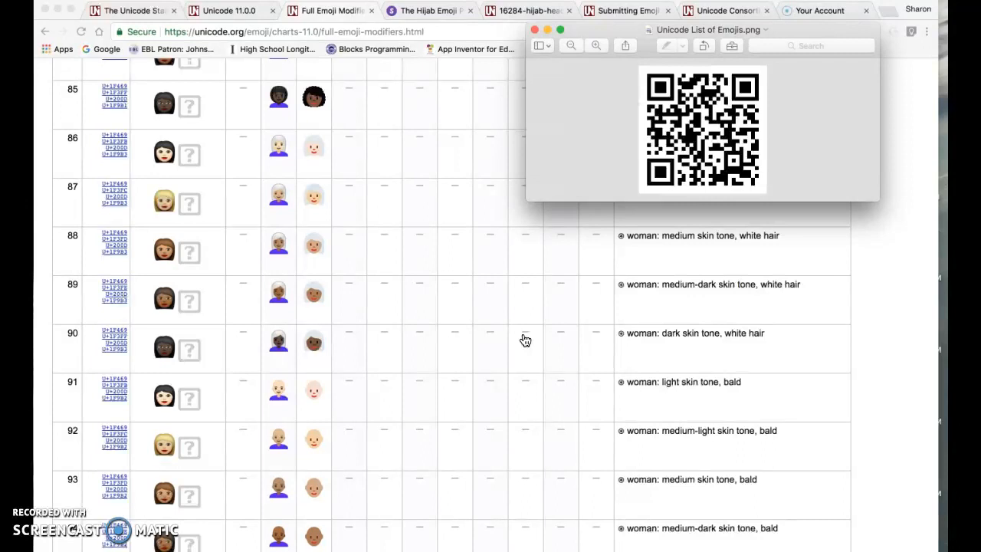
mouse_move(413, 52)
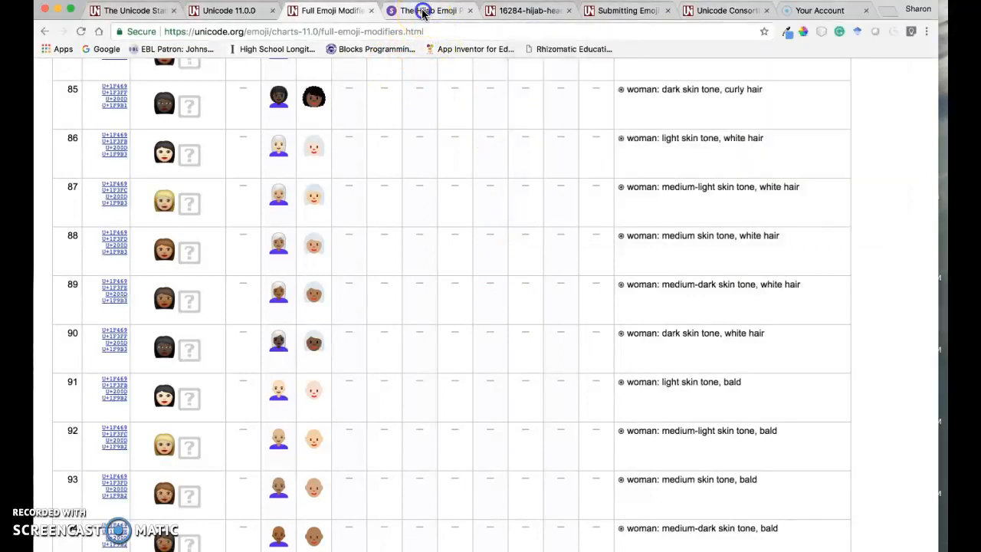
Switch to jennifer8lee.com and scroll to the Work section's Dumpling and Hijab Emoji card
click(429, 10)
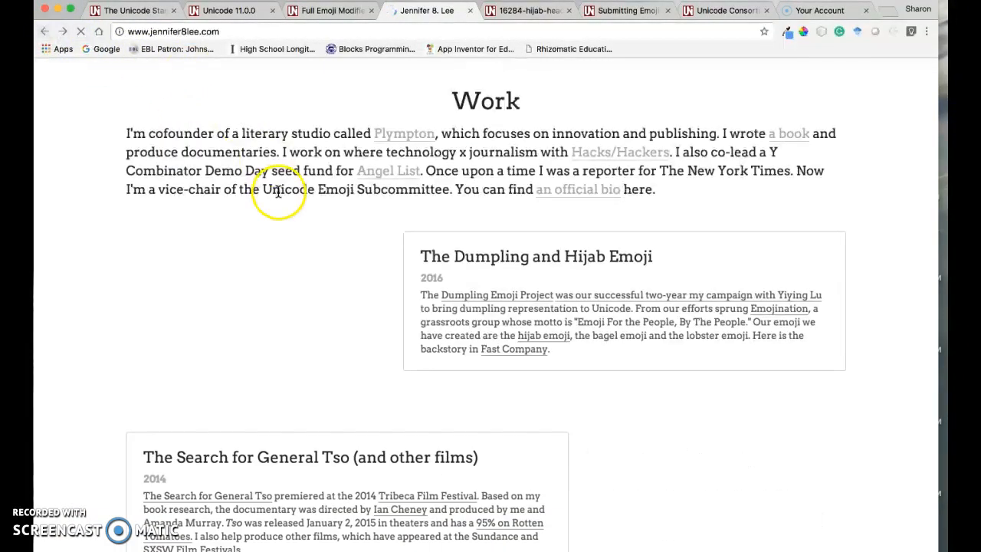
scroll(up, 3)
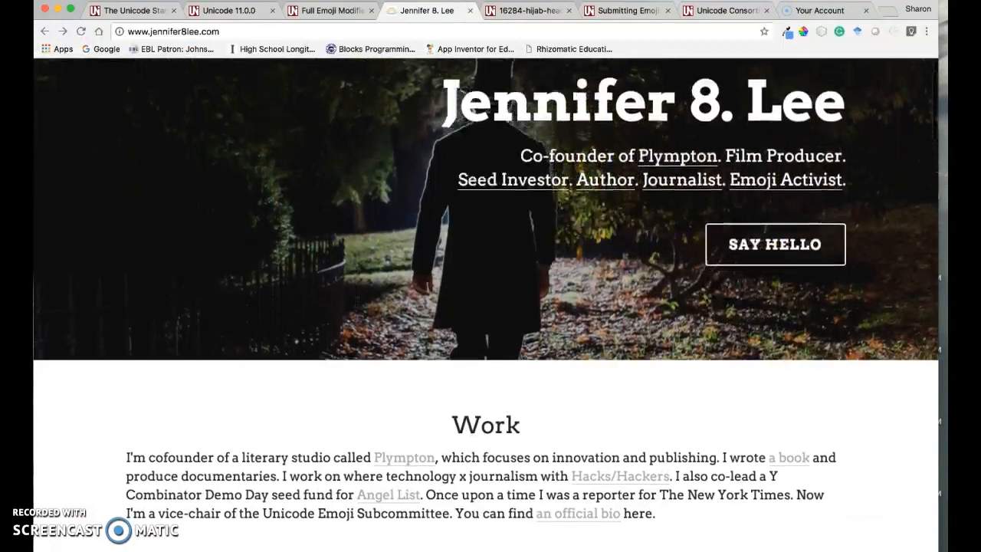
scroll(down, 3)
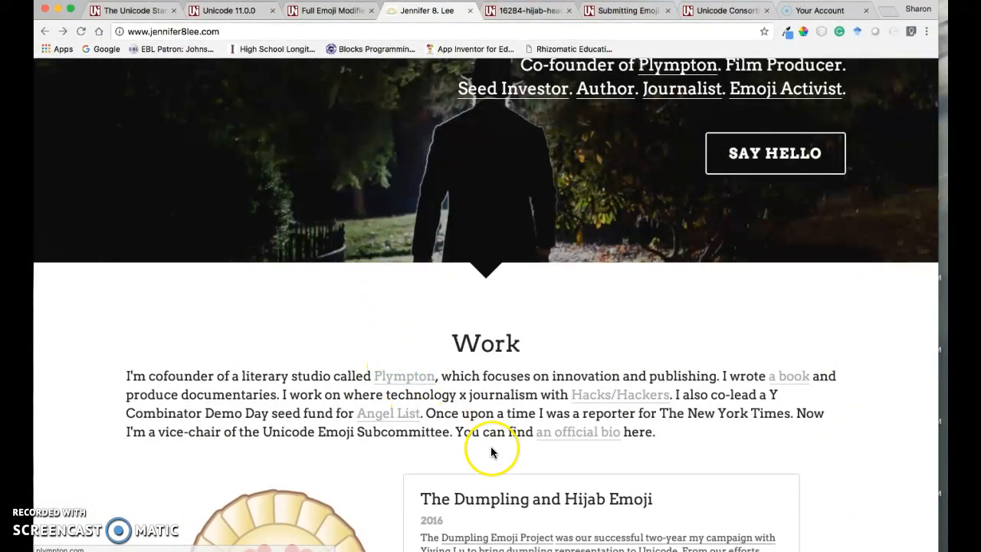
scroll(down, 3)
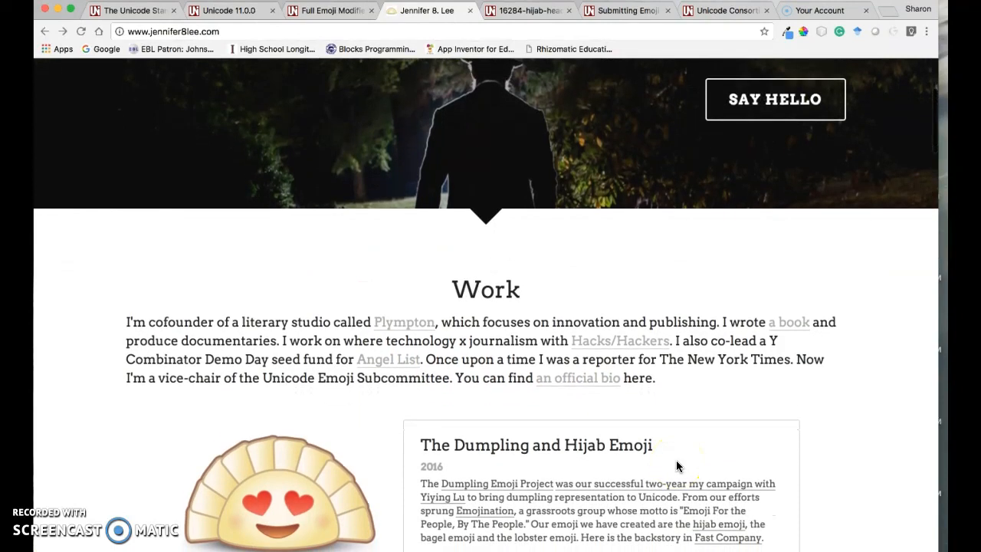
scroll(down, 3)
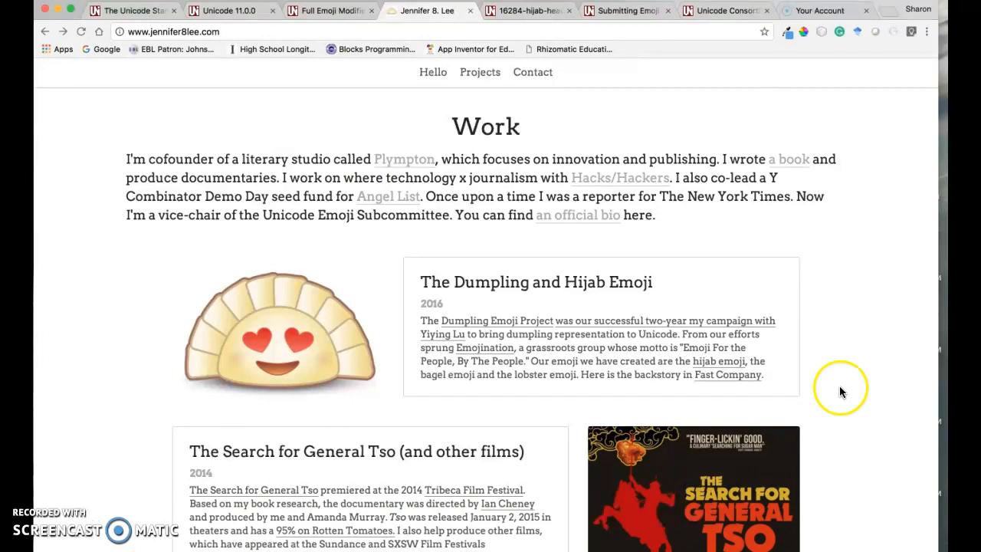
scroll(up, 3)
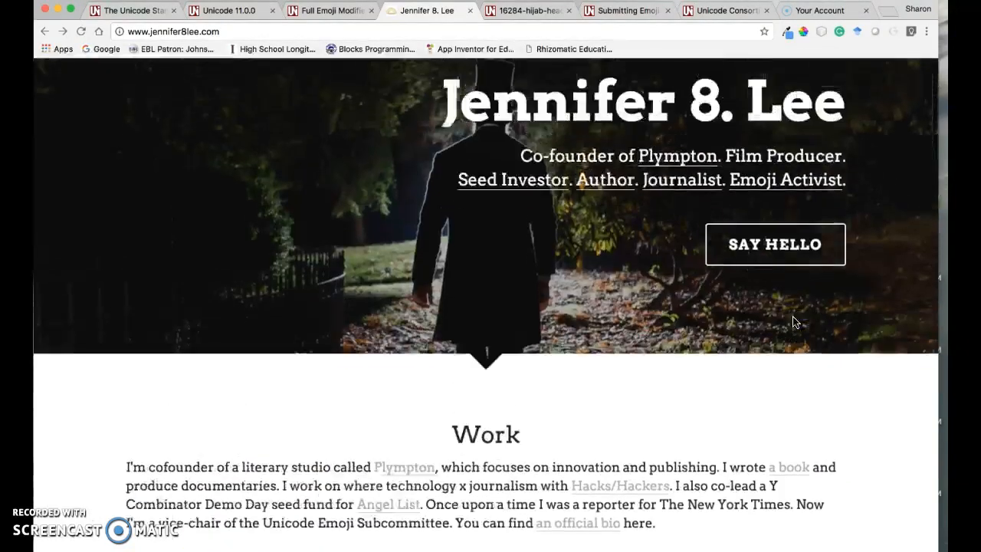
scroll(down, 3)
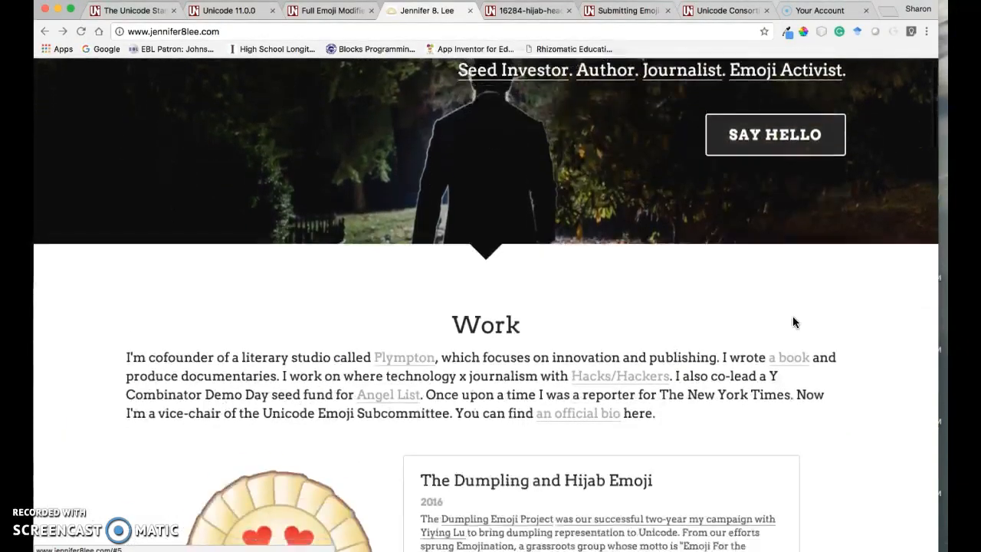
scroll(down, 3)
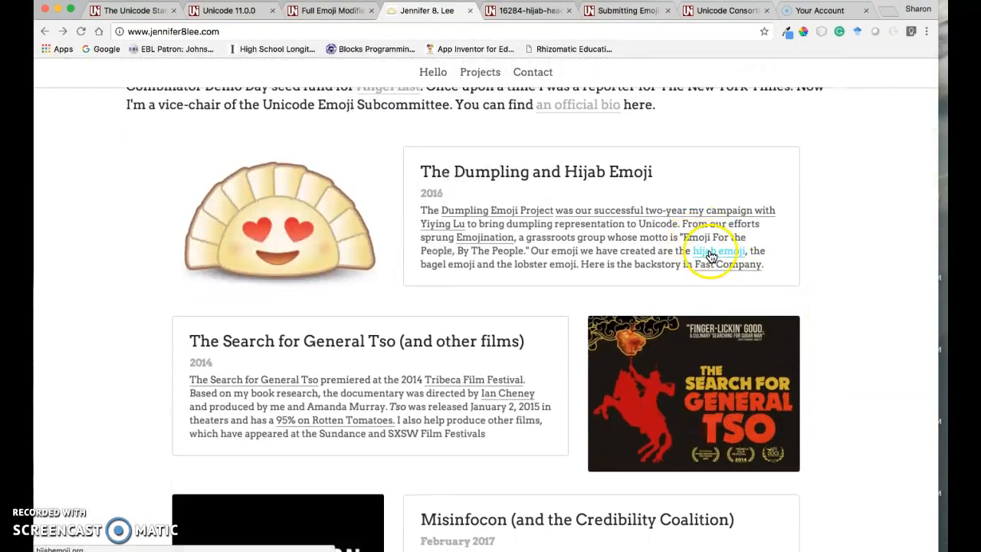
mouse_move(712, 251)
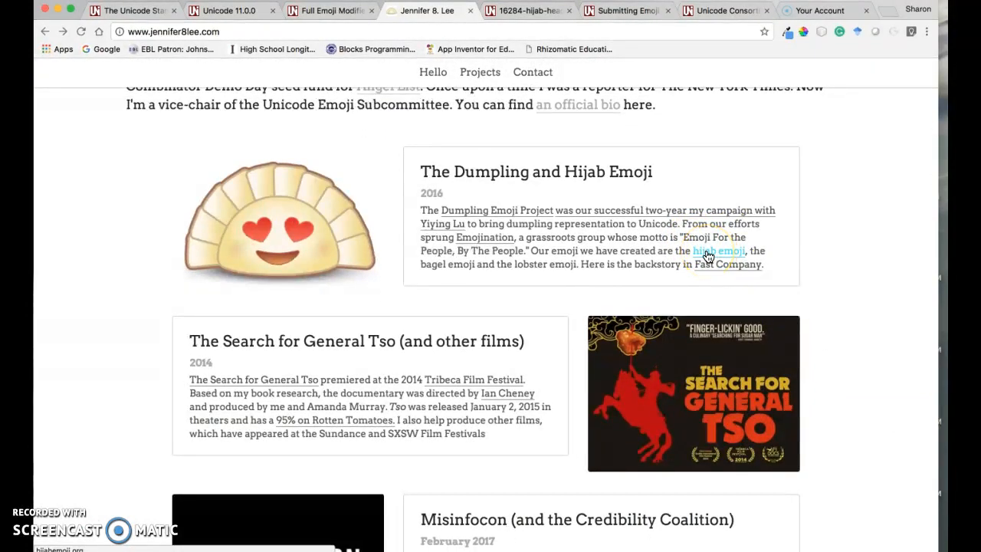
Open hijabemoji.org, scroll past 'The Back Story' to The Team, and show the website QR image
click(720, 251)
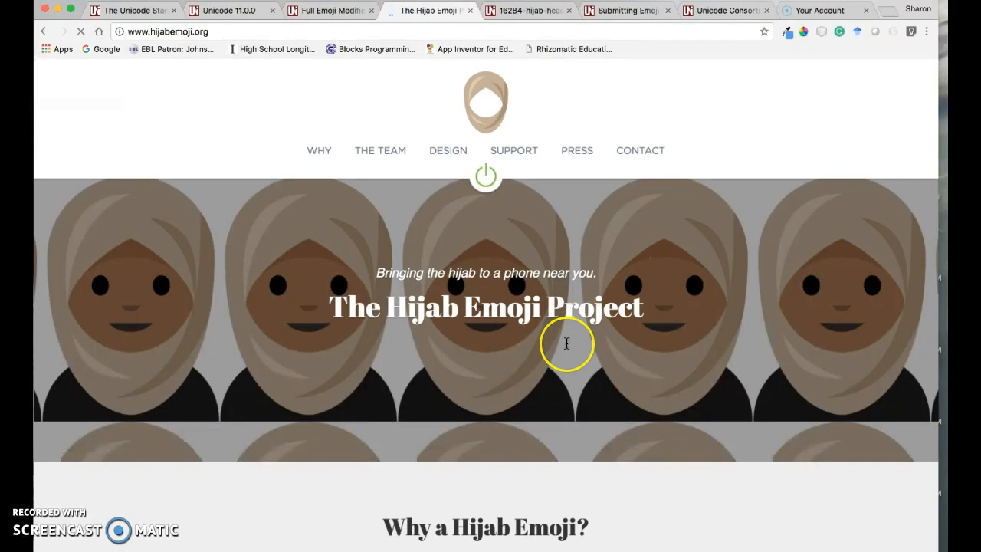
scroll(down, 3)
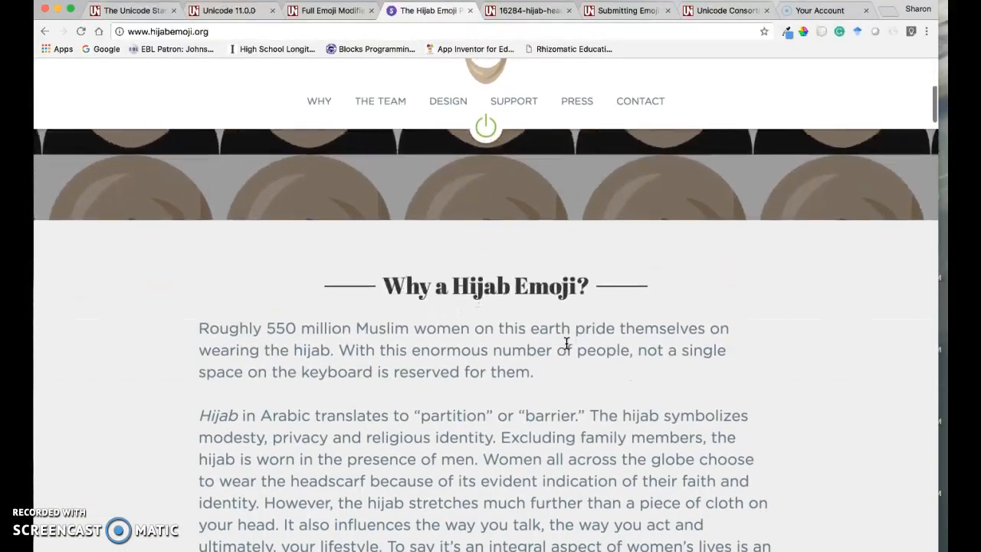
scroll(down, 3)
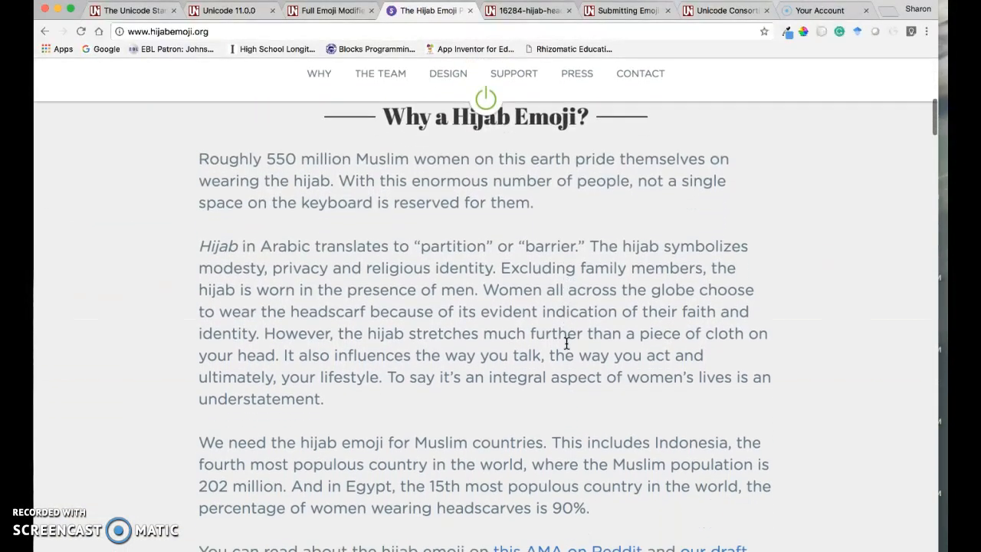
scroll(down, 3)
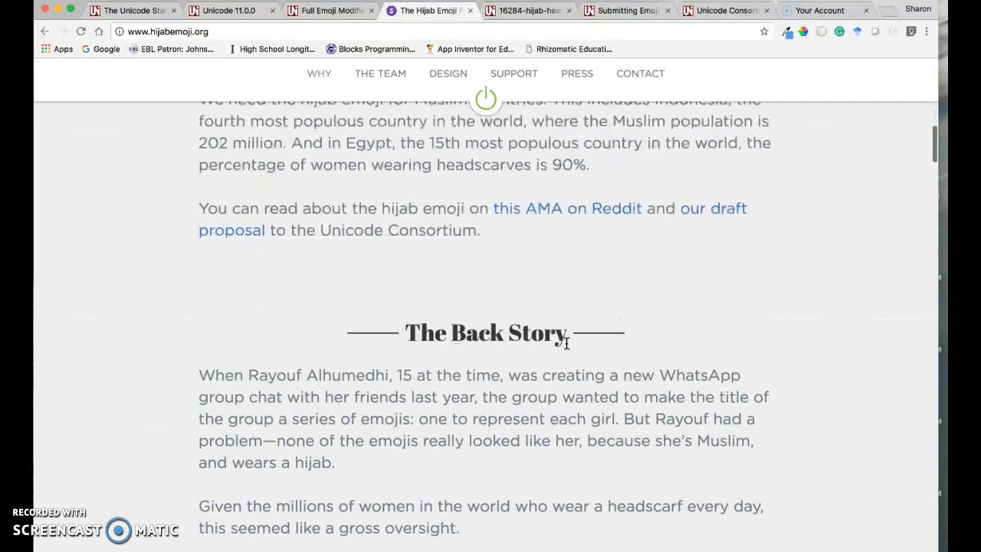
scroll(down, 3)
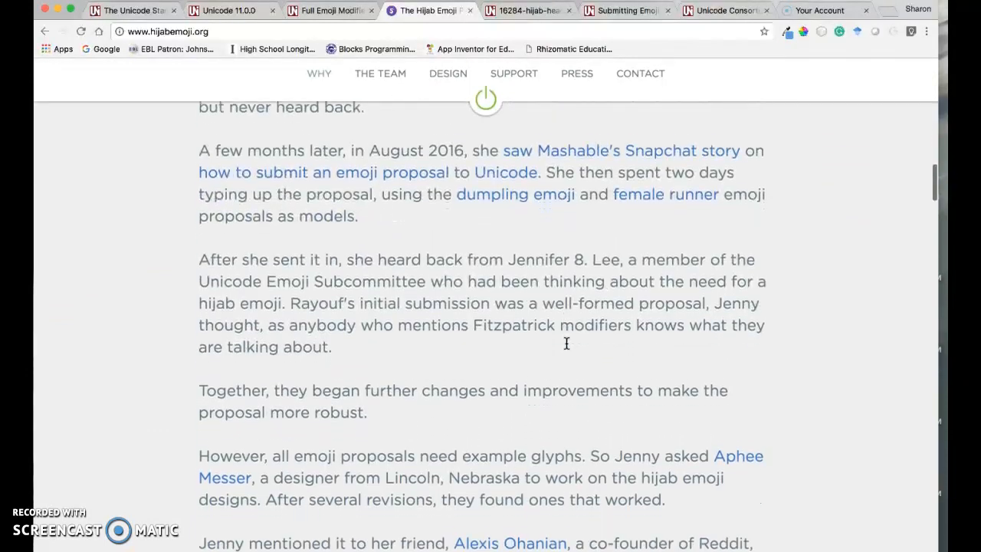
scroll(down, 3)
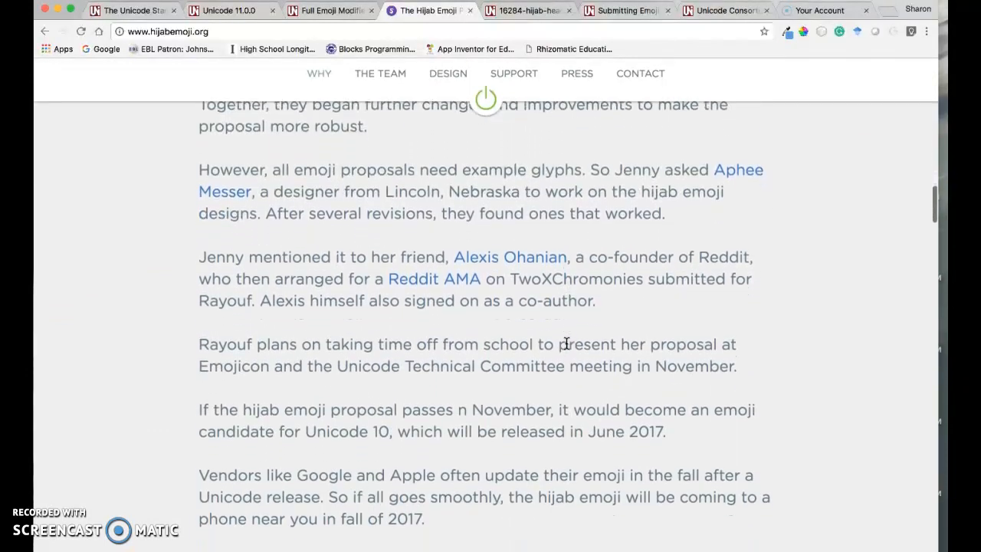
scroll(down, 3)
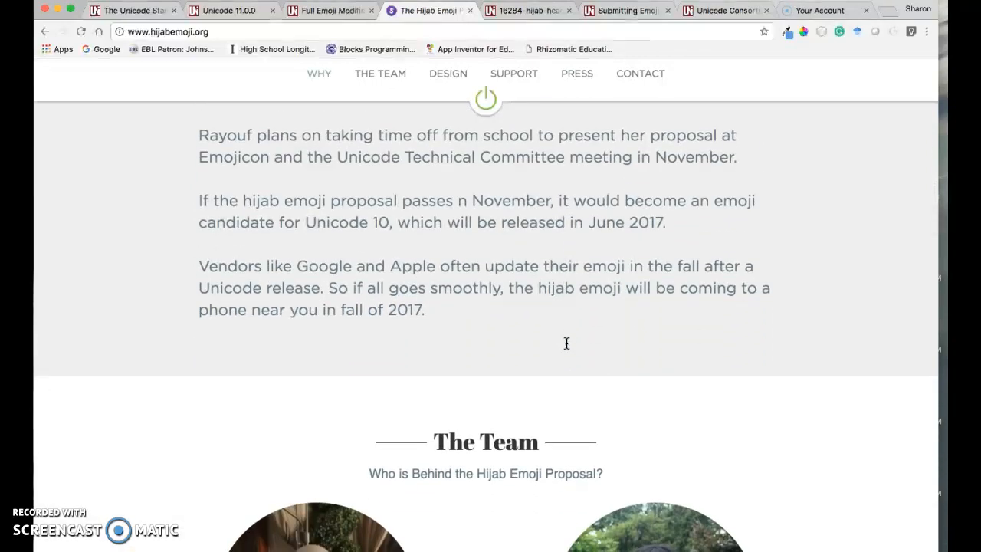
mouse_move(557, 534)
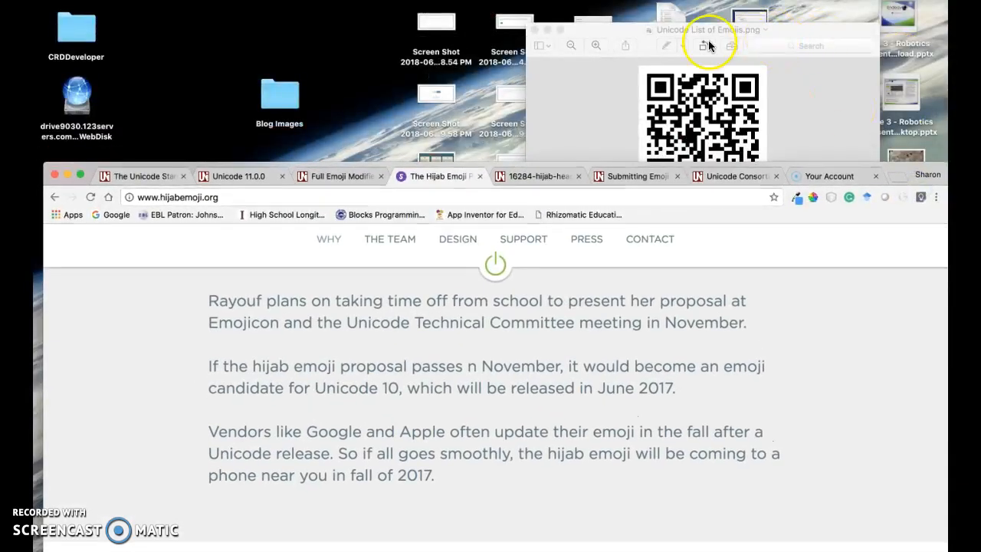
click(535, 30)
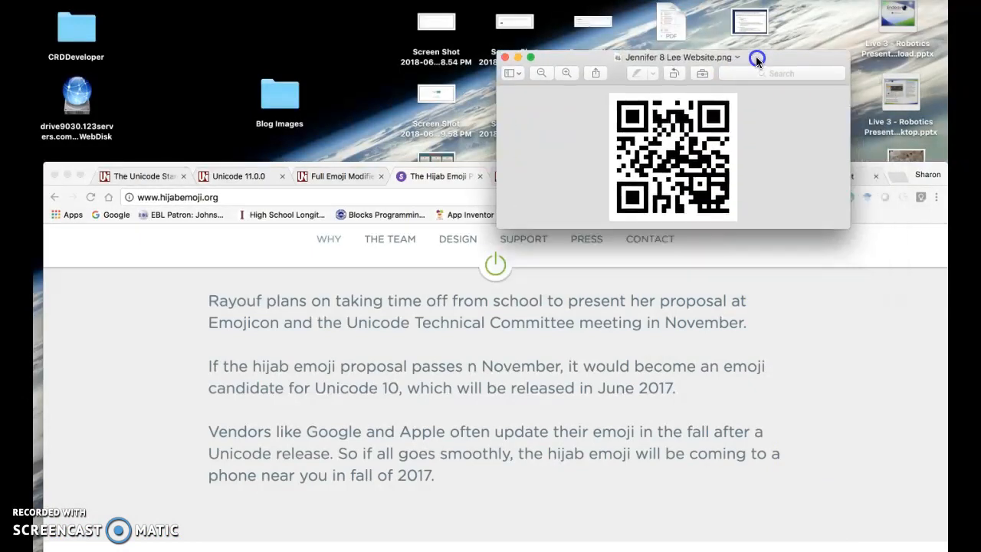
Drag the Jennifer 8 Lee Website QR image window higher up
drag(681, 57, 677, 31)
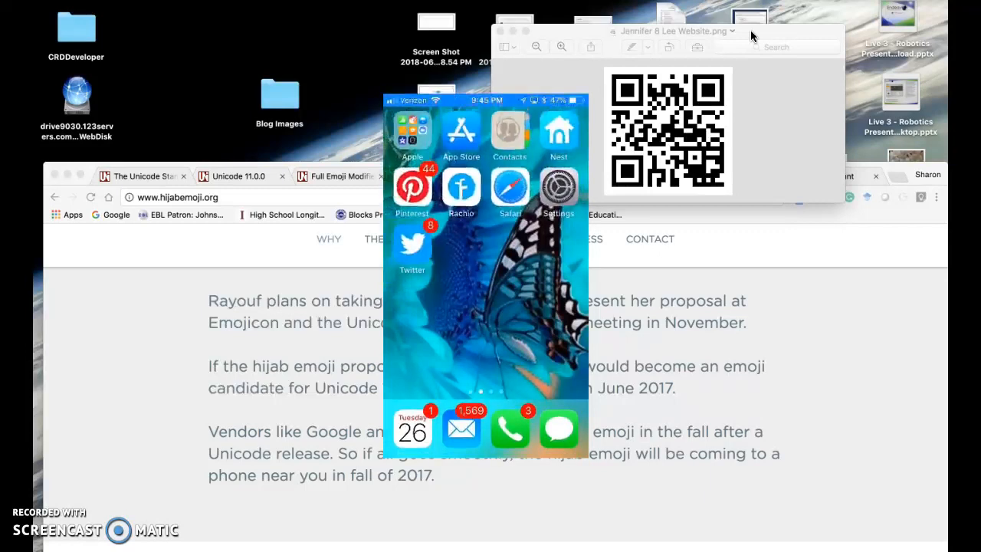
Open the hijab emoji Messages thread, bring up the emoji keyboard, and delete the drafted hijab emoji
click(557, 427)
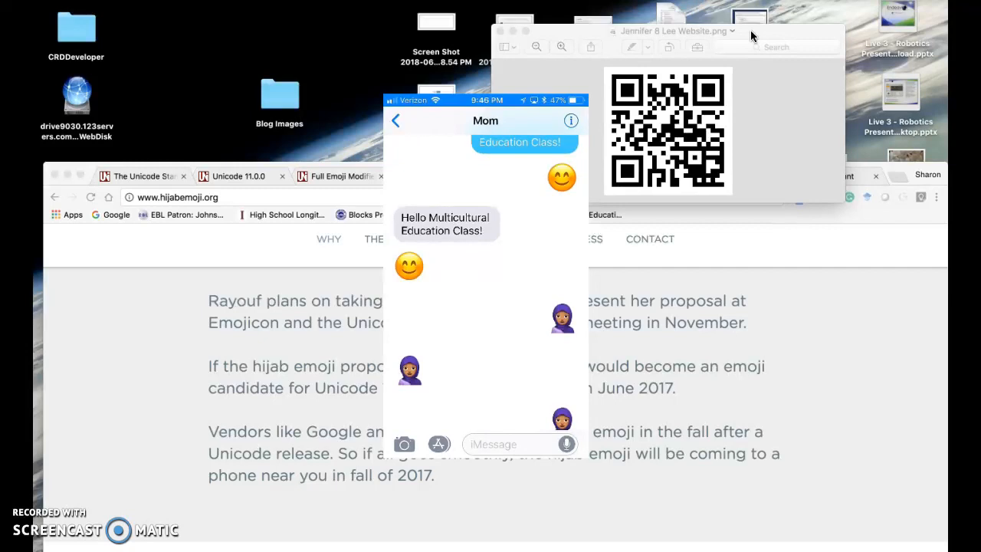
click(513, 443)
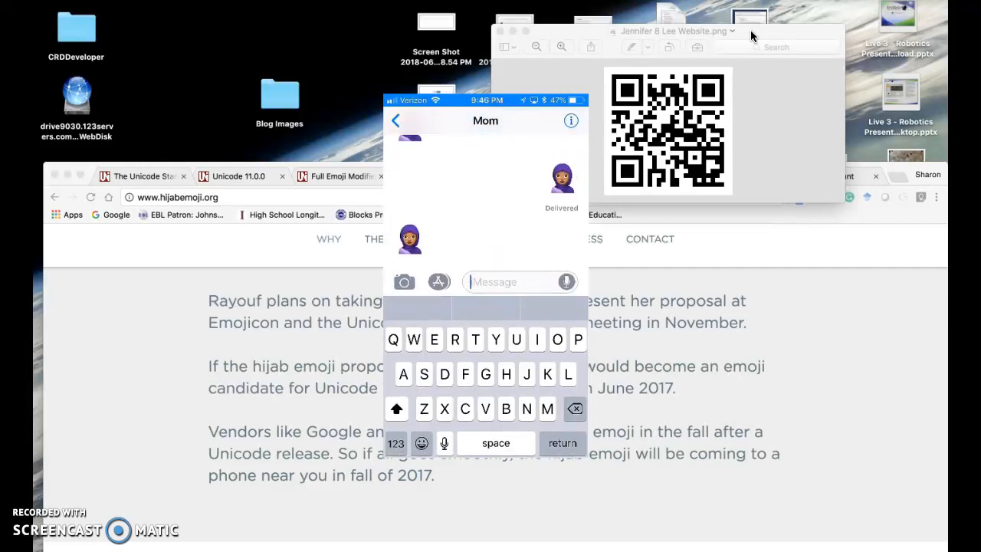
click(421, 443)
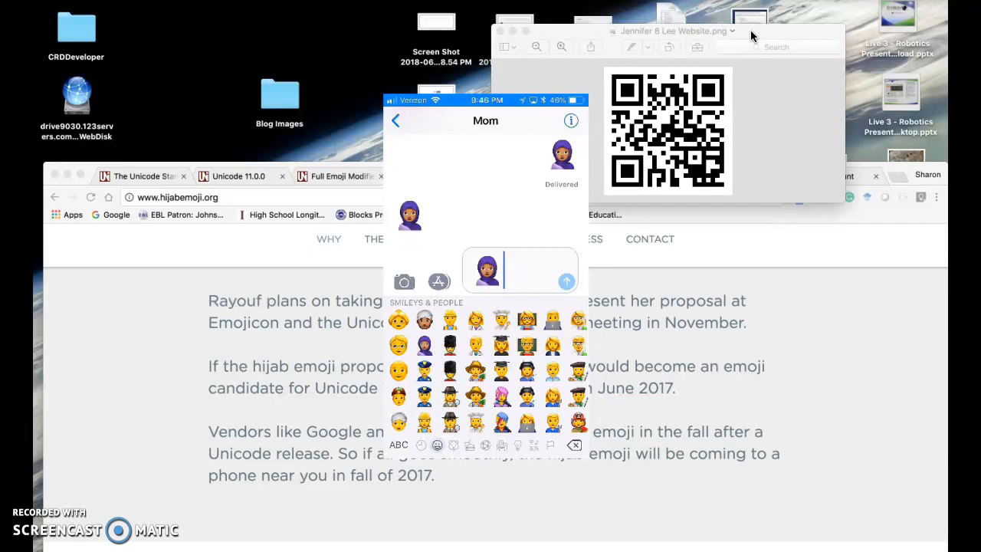
click(567, 281)
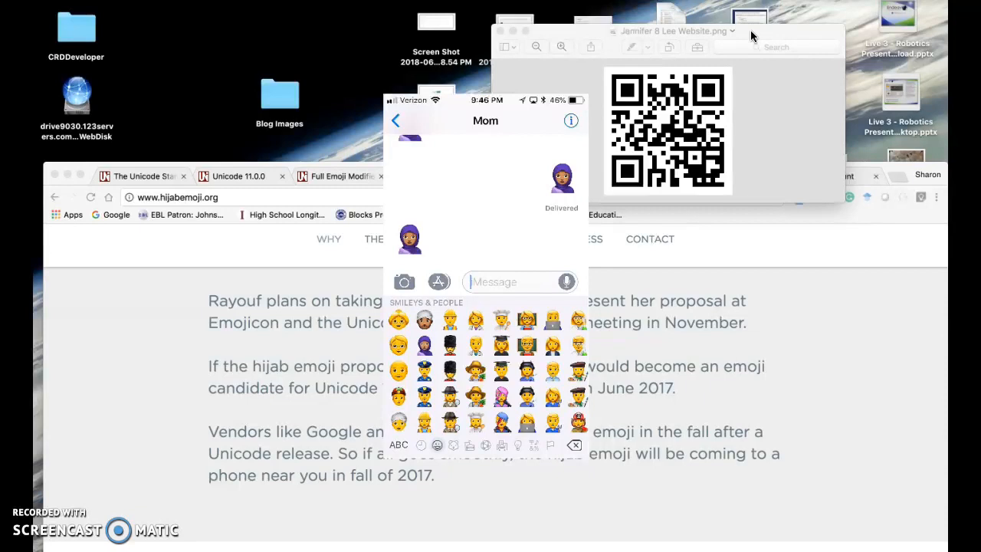
mouse_move(705, 260)
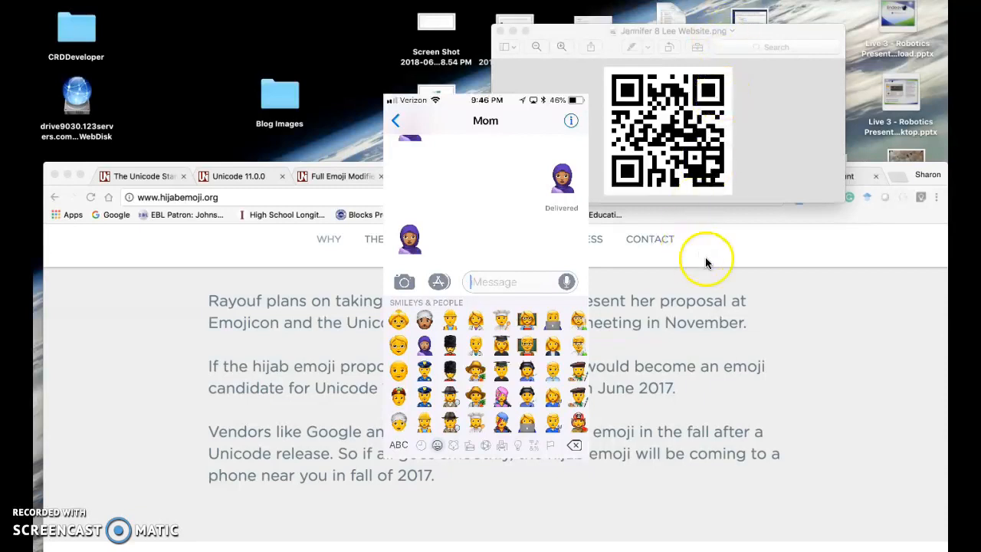
mouse_move(772, 358)
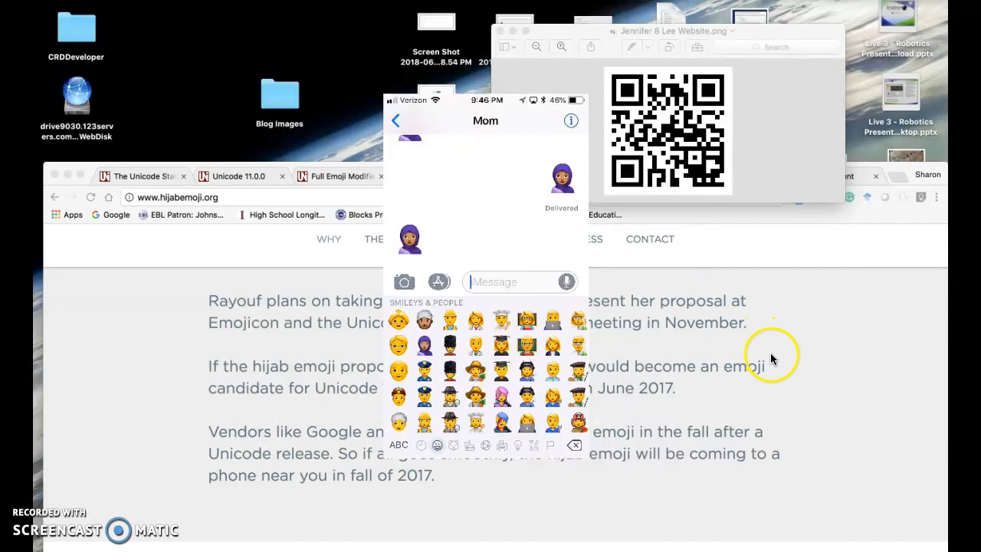
mouse_move(772, 392)
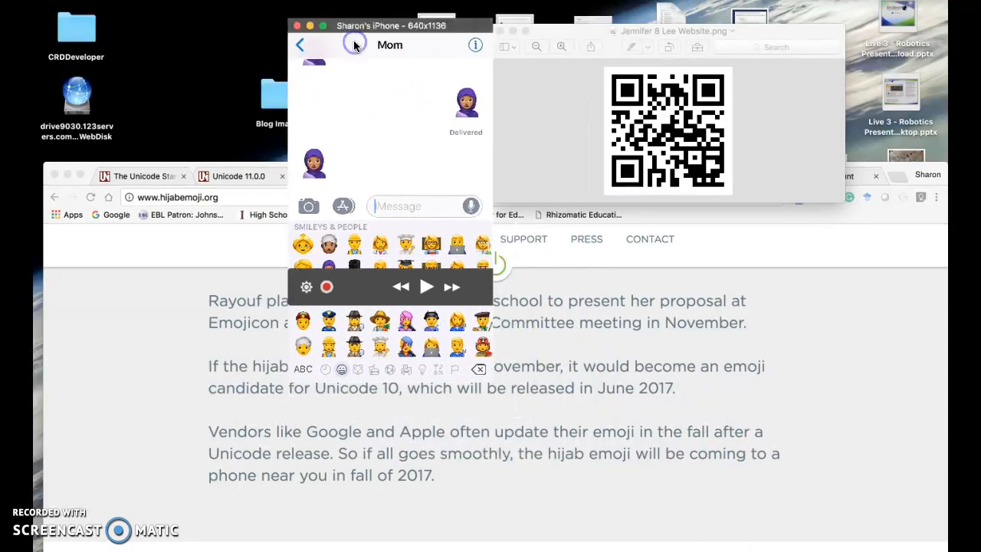
mouse_move(354, 45)
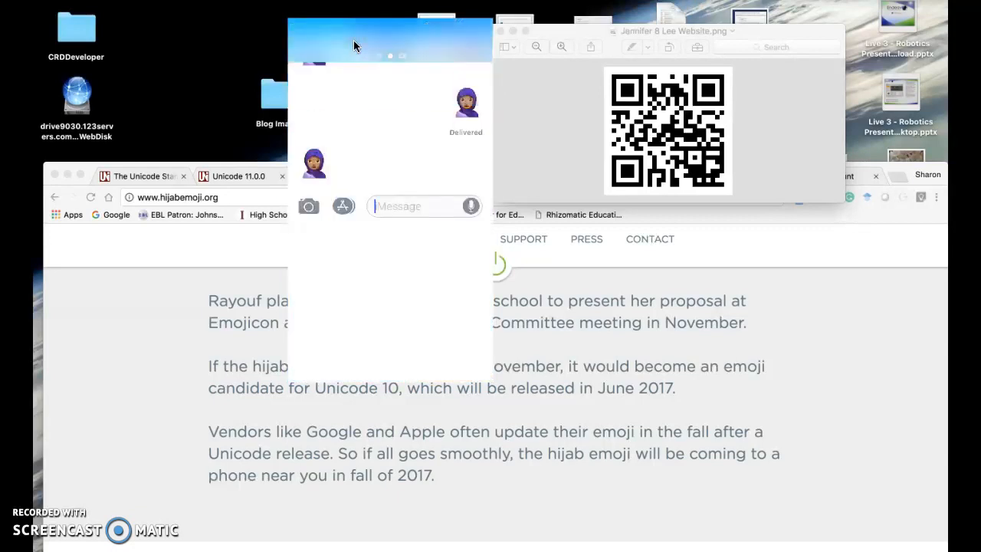
Switch the mirrored iPhone back to the ABC letter keyboard
click(413, 206)
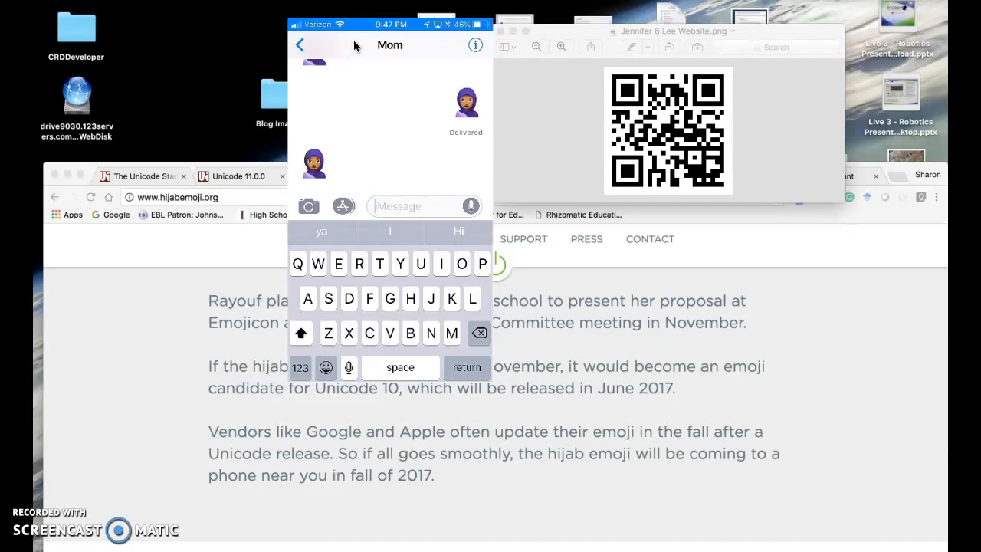
mouse_move(515, 61)
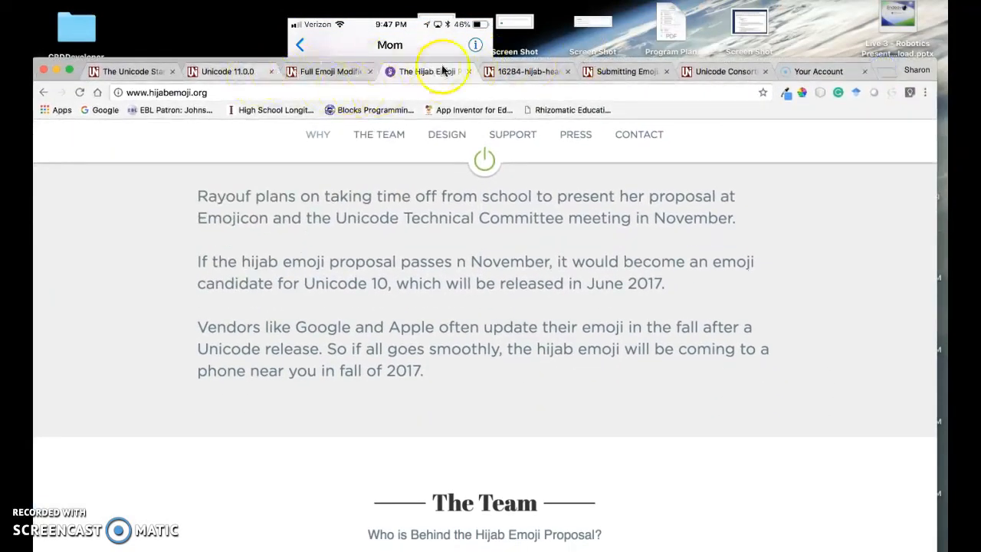
Open the hijab headscarf proposal PDF, scroll to its abstract, and move the QR window upper right
click(524, 72)
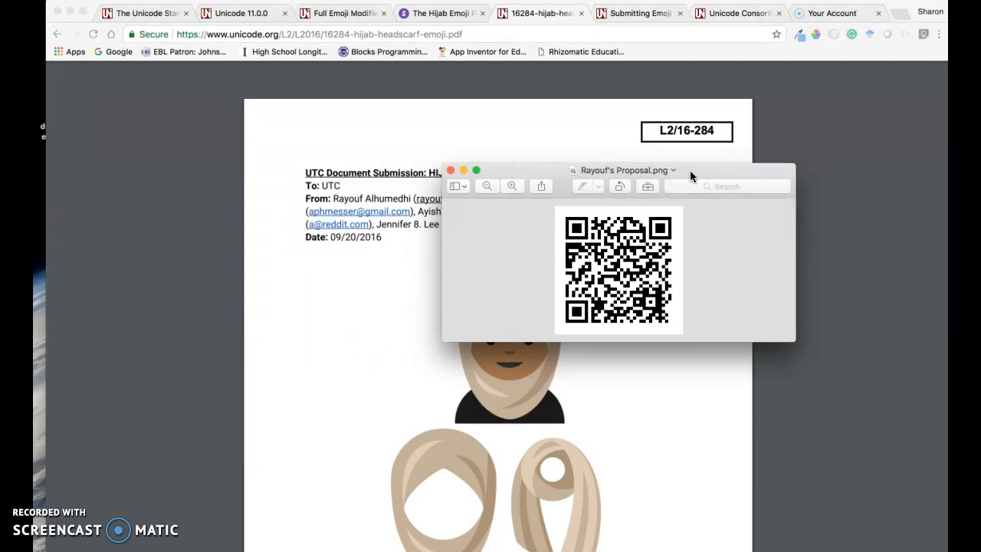
mouse_move(396, 436)
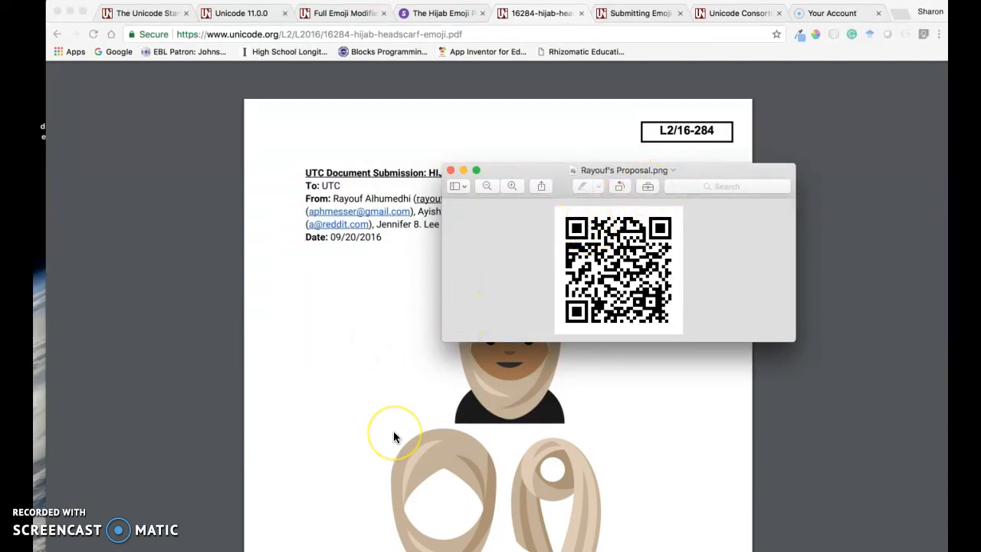
scroll(down, 3)
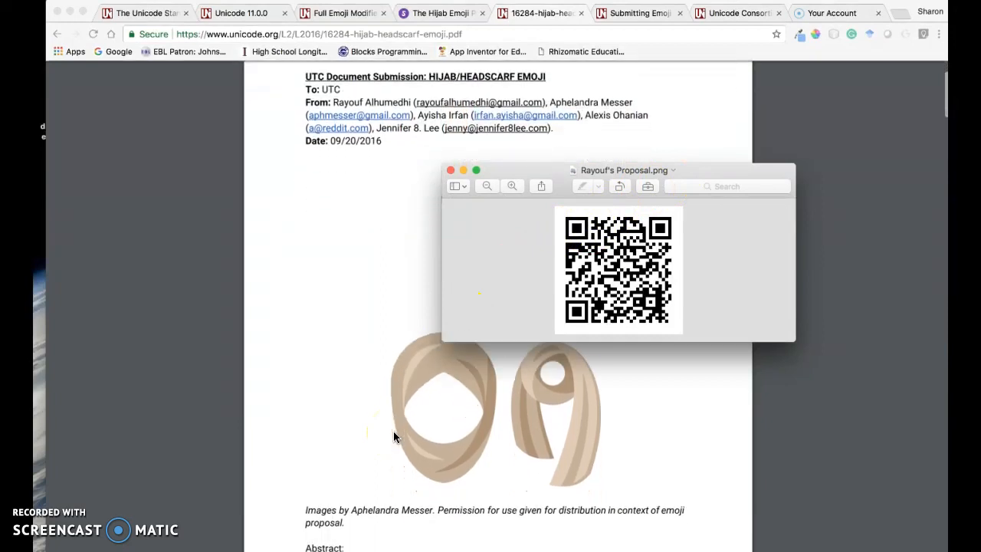
scroll(down, 3)
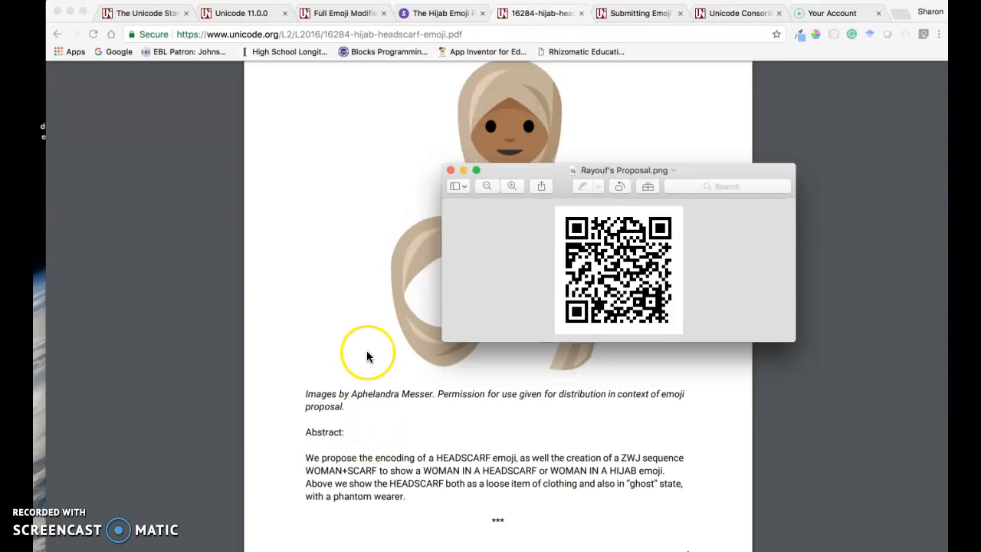
drag(624, 170, 774, 118)
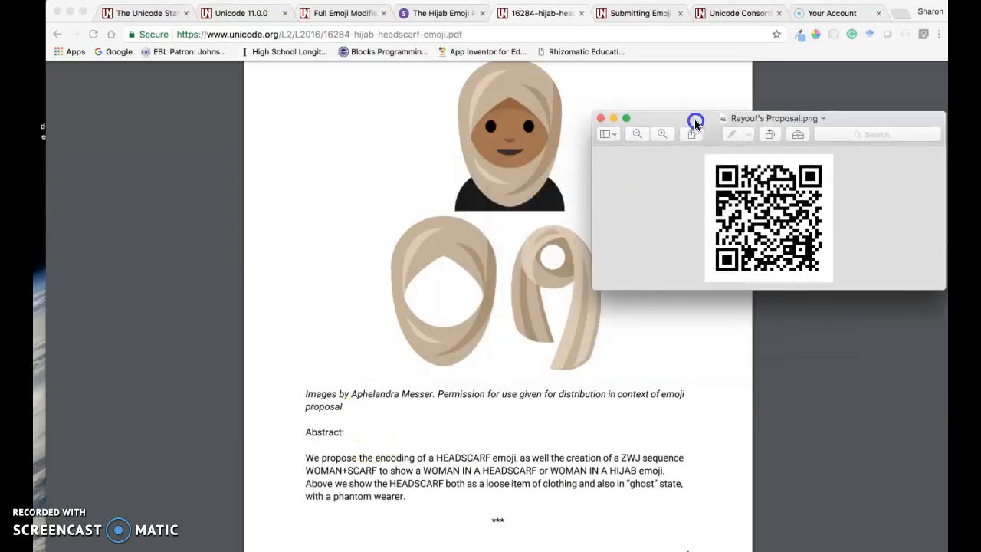
mouse_move(460, 387)
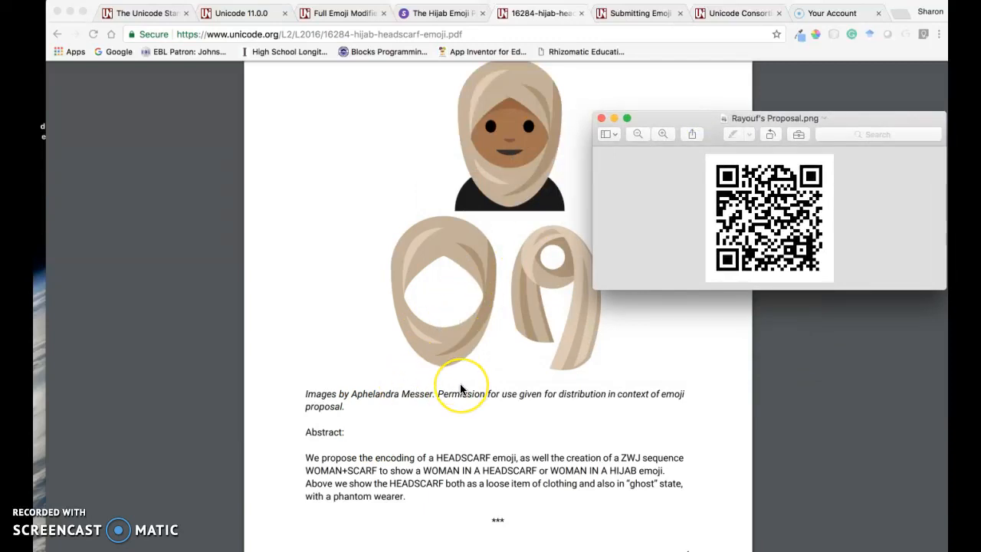
mouse_move(460, 385)
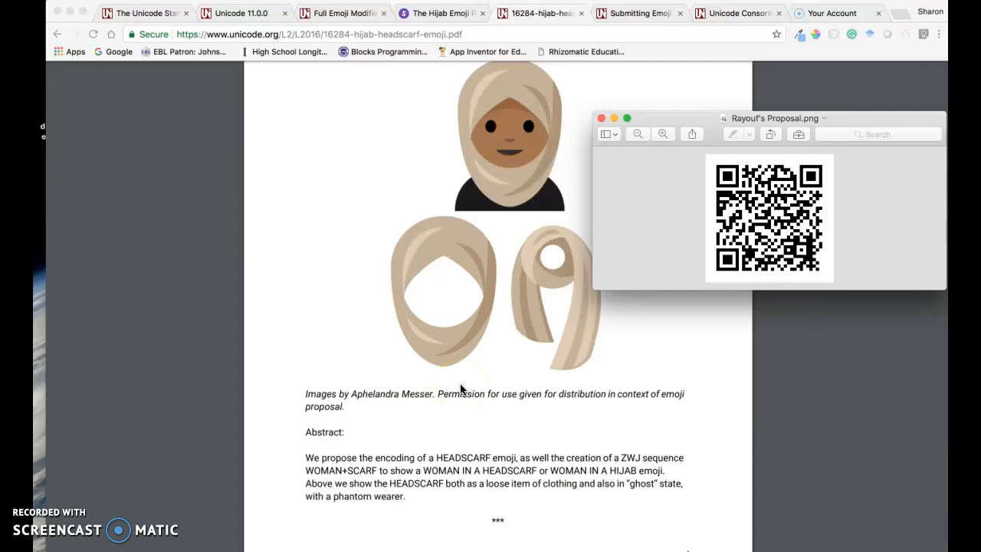
mouse_move(678, 274)
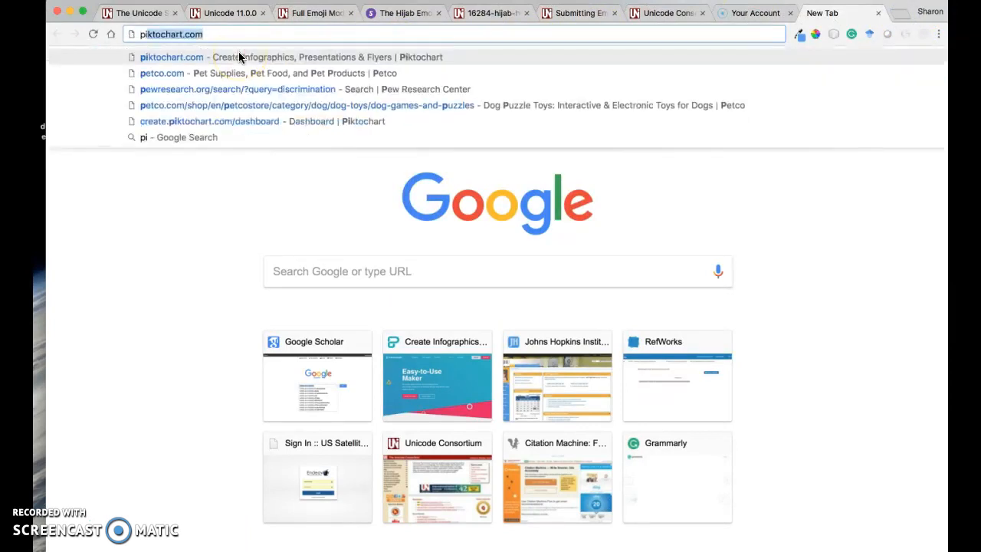
Go to pixlr.com, launch Pixlr Editor, and create a new blank 800×600 image
text(pixlr)
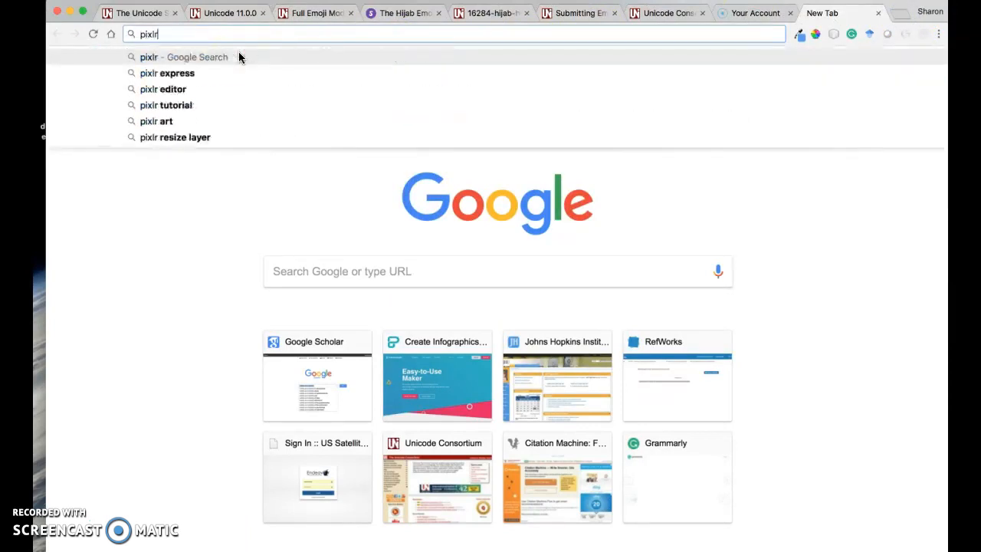
text(.com)
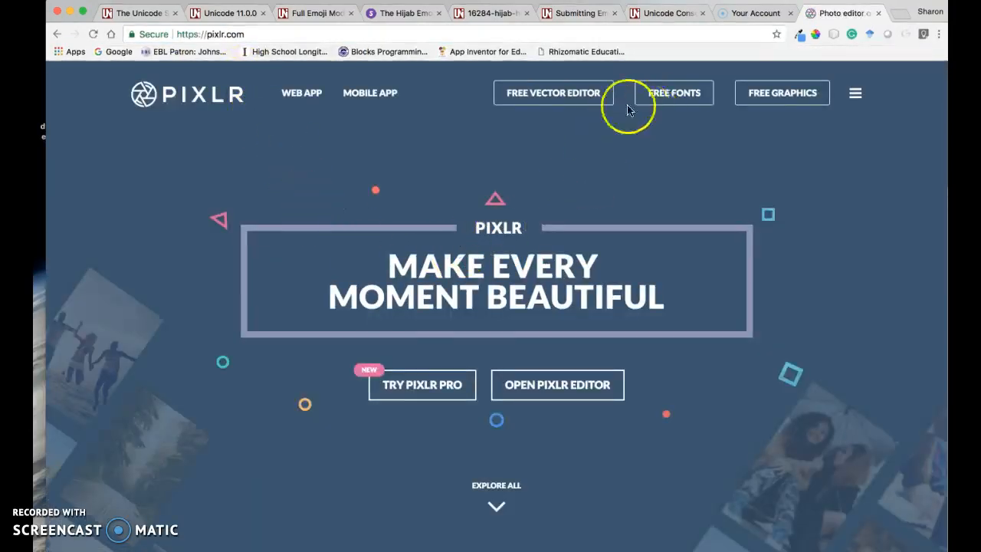
mouse_move(495, 413)
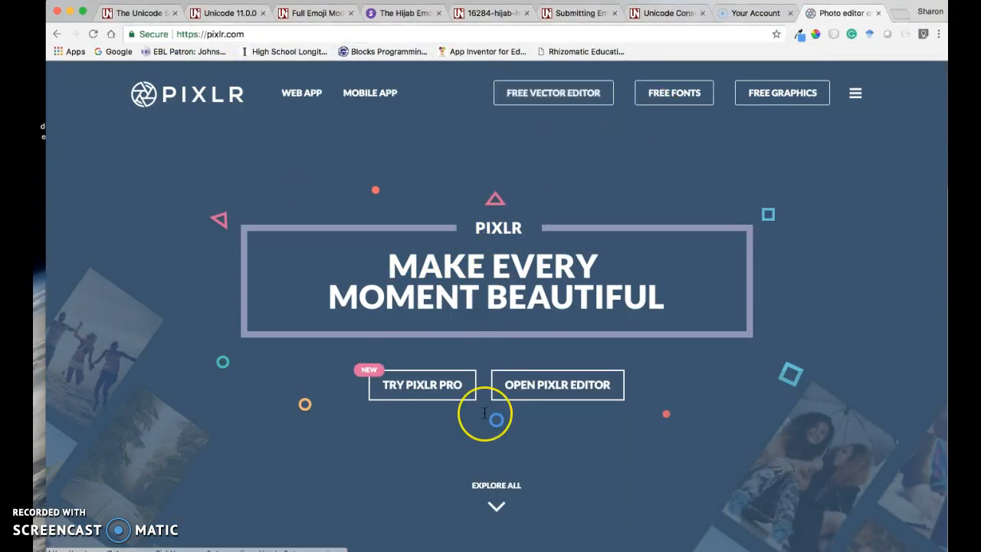
scroll(down, 3)
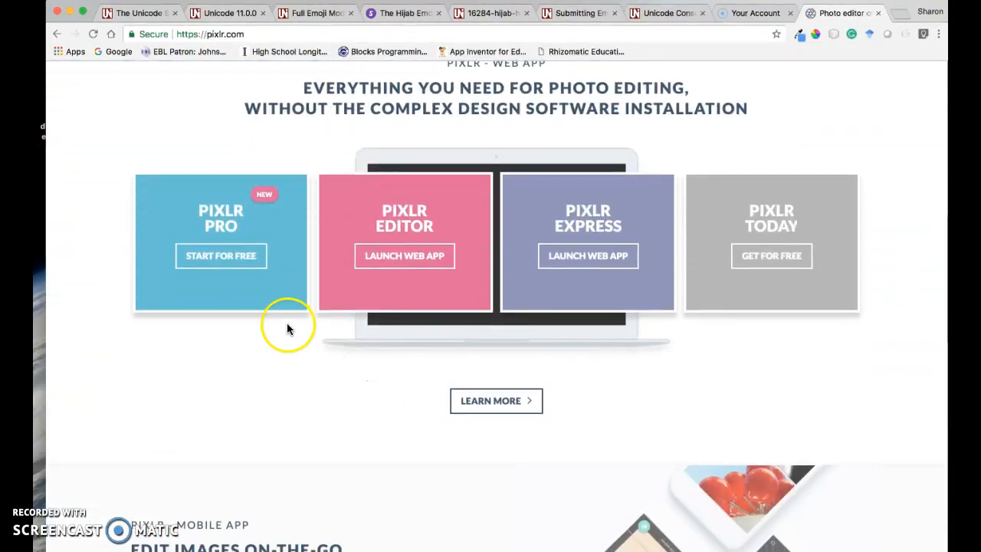
click(404, 255)
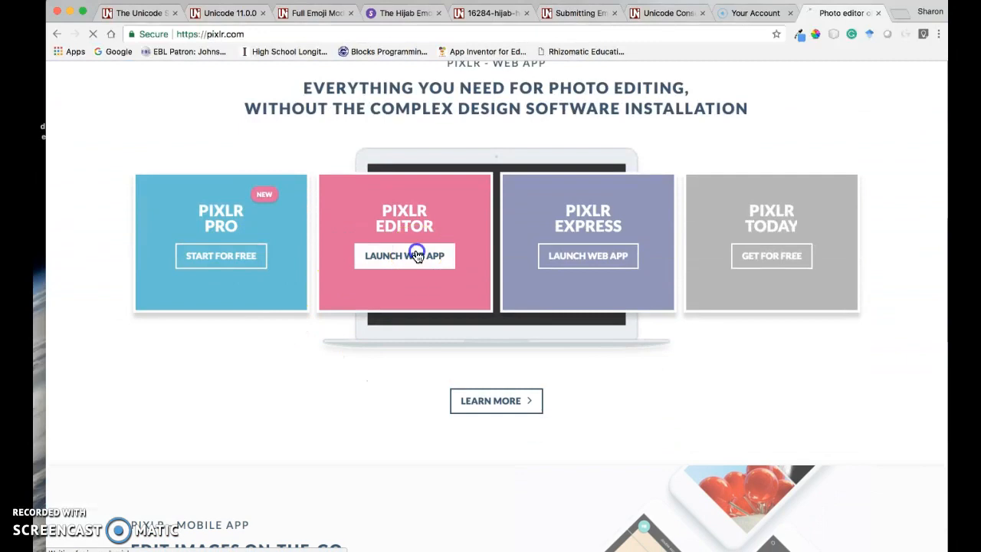
click(403, 255)
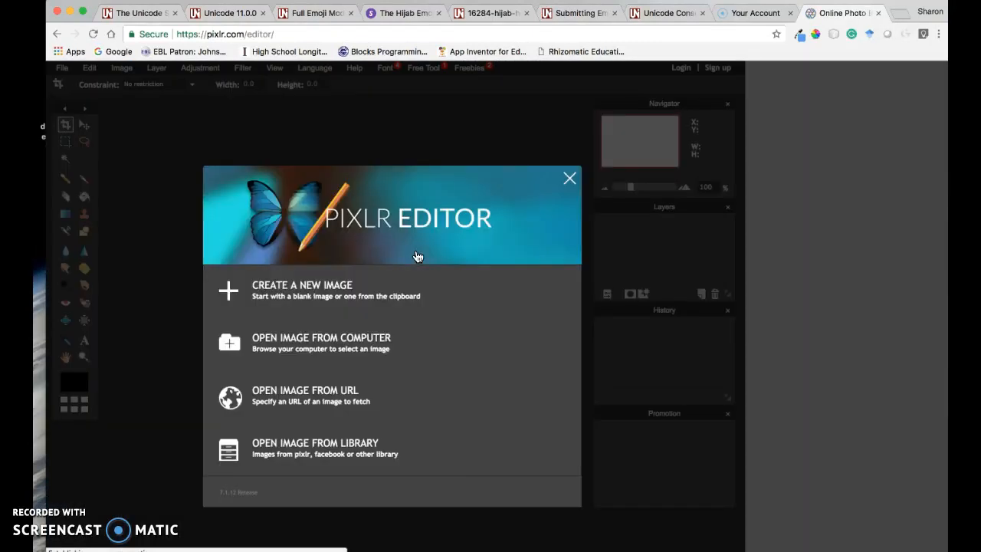
click(302, 289)
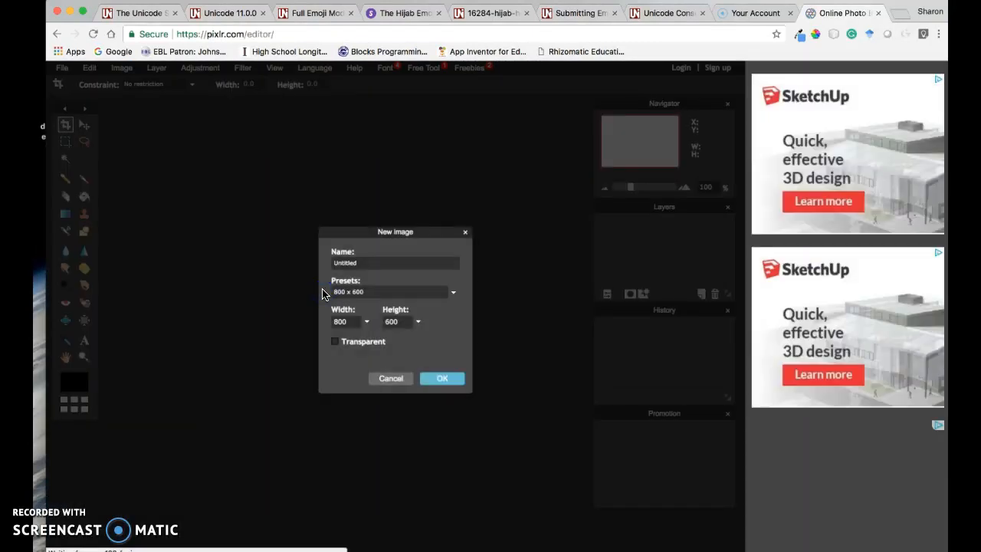
click(442, 378)
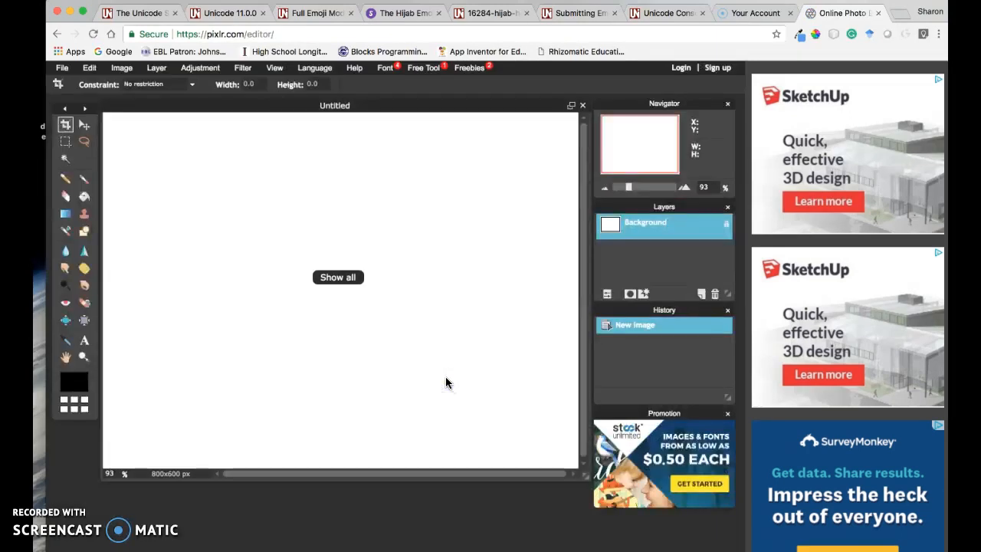
mouse_move(486, 213)
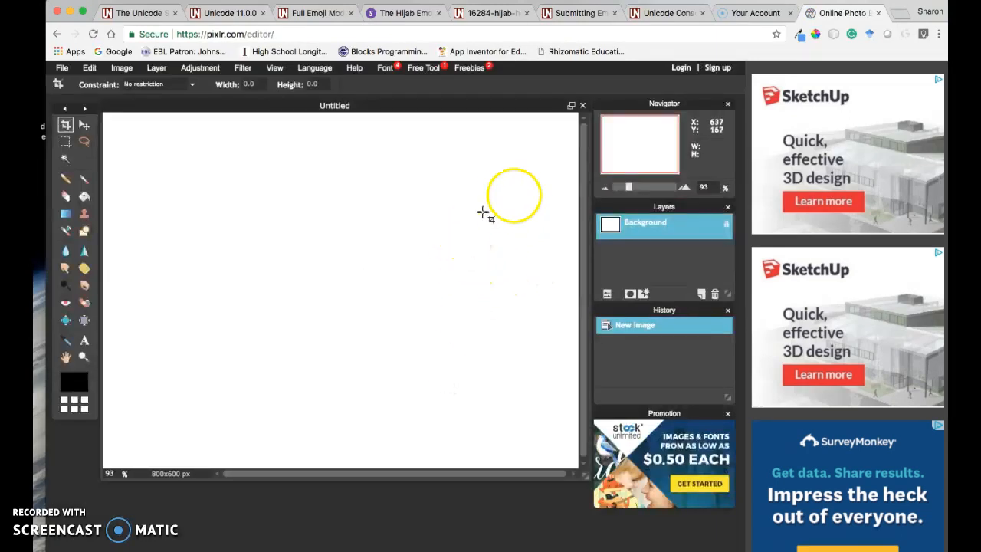
mouse_move(521, 87)
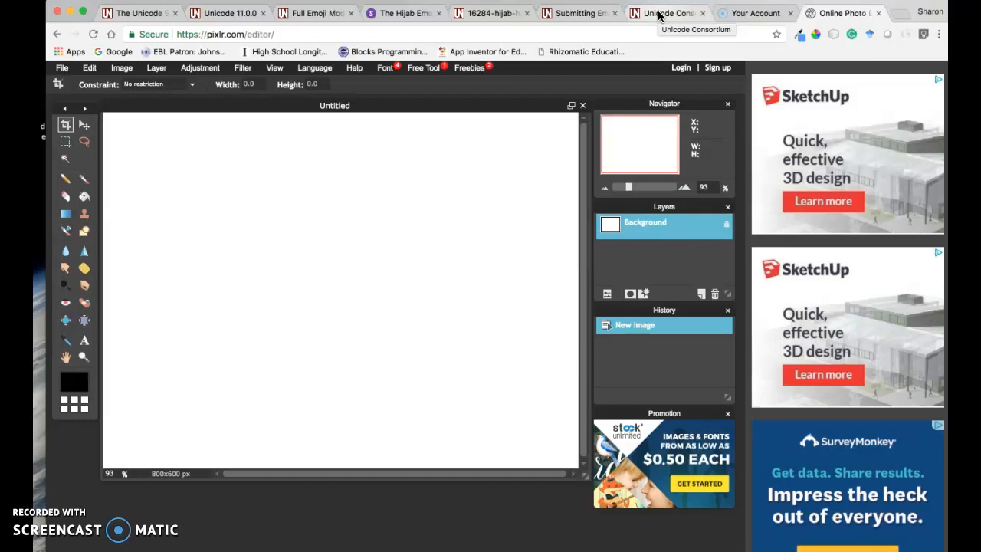
mouse_move(705, 42)
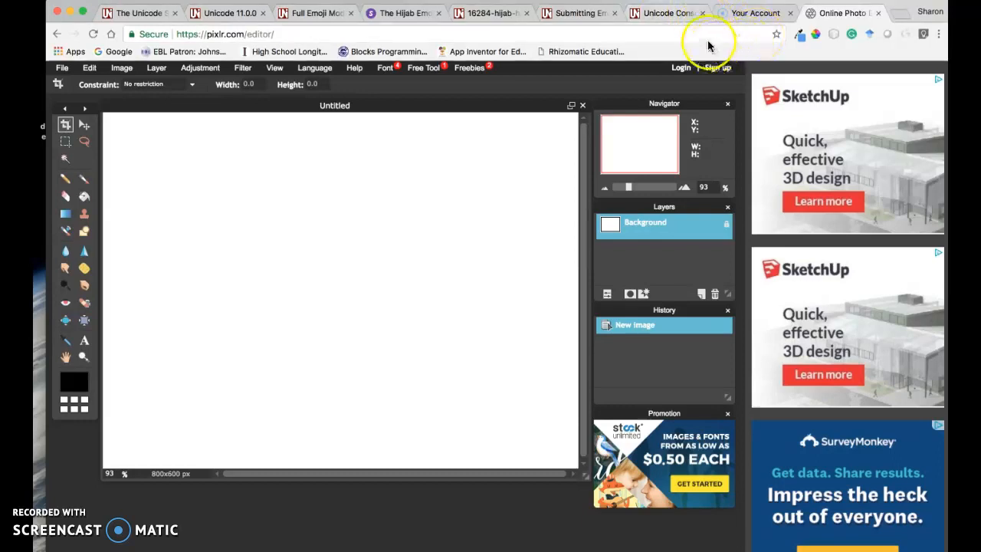
Scroll through the 16284-hijab-headscarf-emoji.pdf pages, then switch to the Submitting Emoji Proposals tab
click(490, 13)
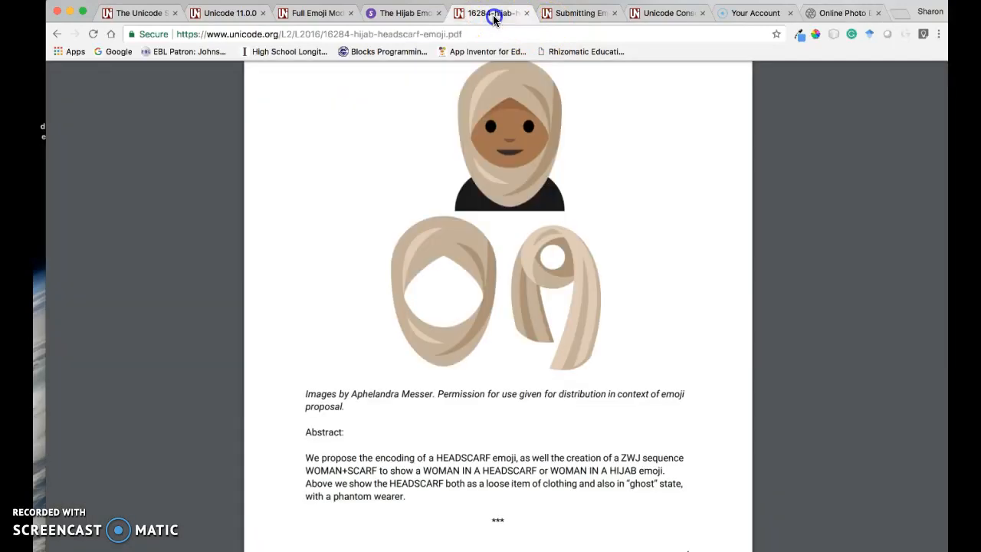
scroll(down, 3)
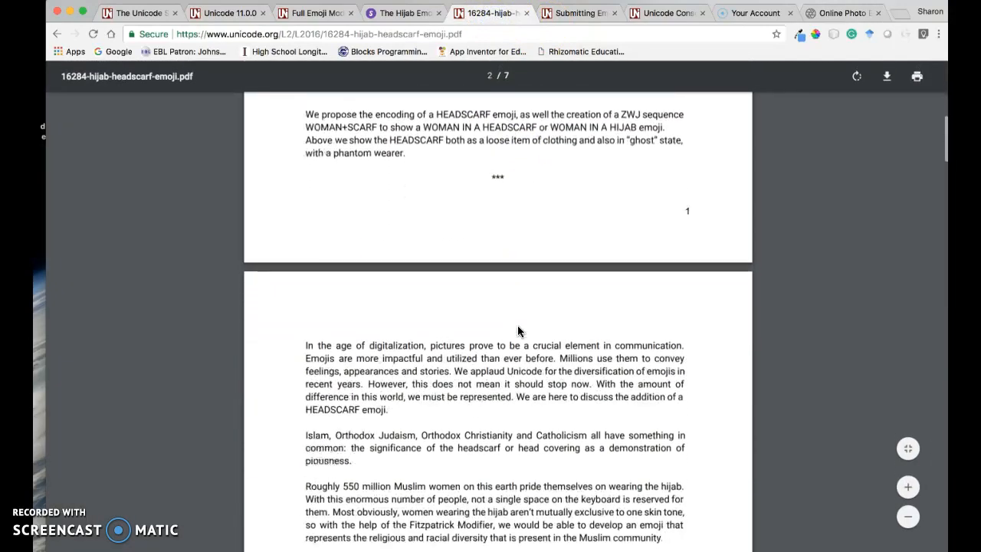
scroll(down, 3)
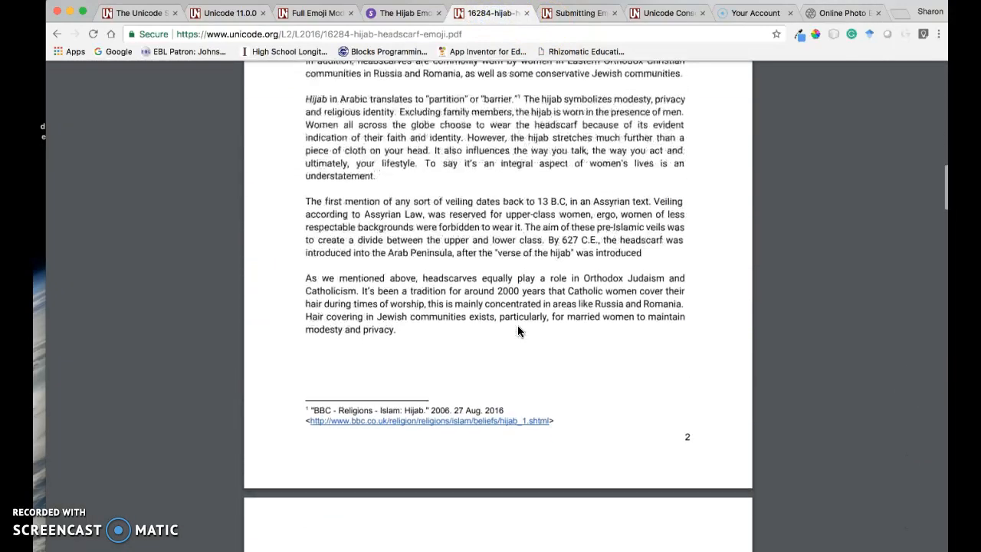
scroll(down, 3)
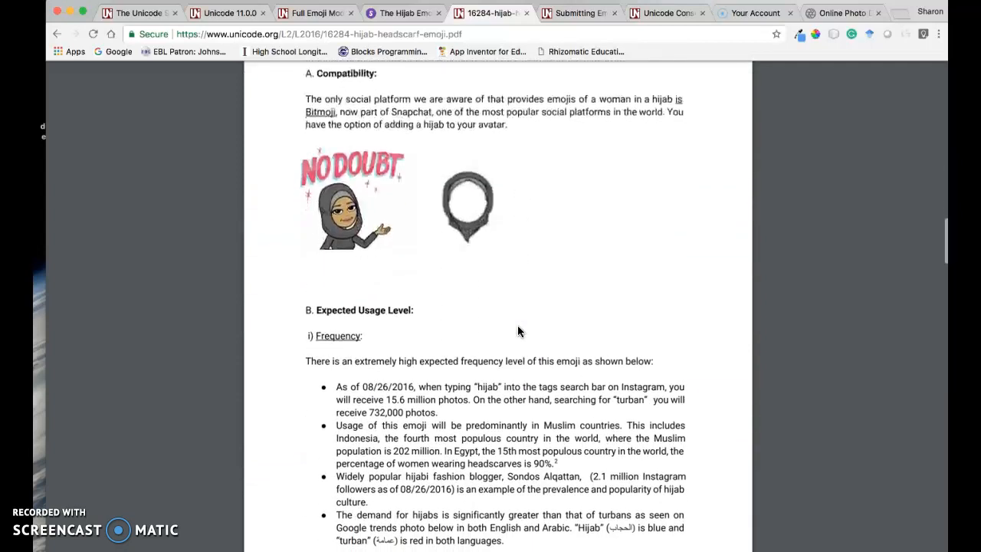
scroll(down, 3)
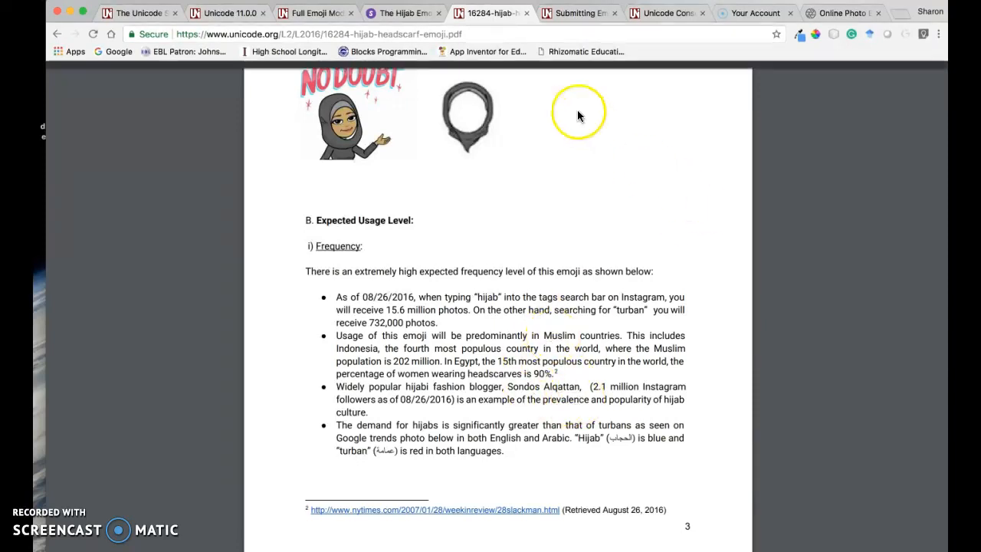
click(578, 13)
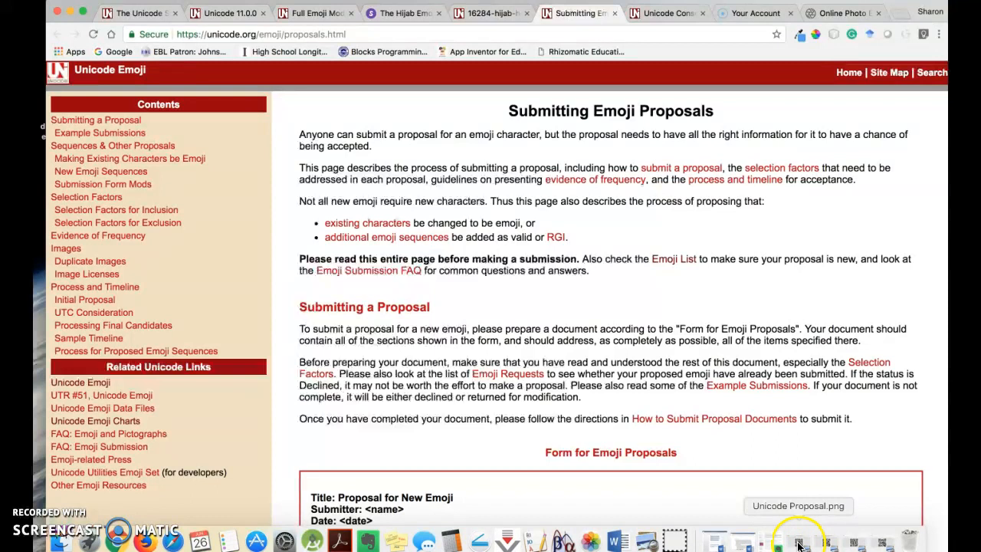
Bring the Unicode Proposal.png QR code up in Preview over Chrome
click(797, 540)
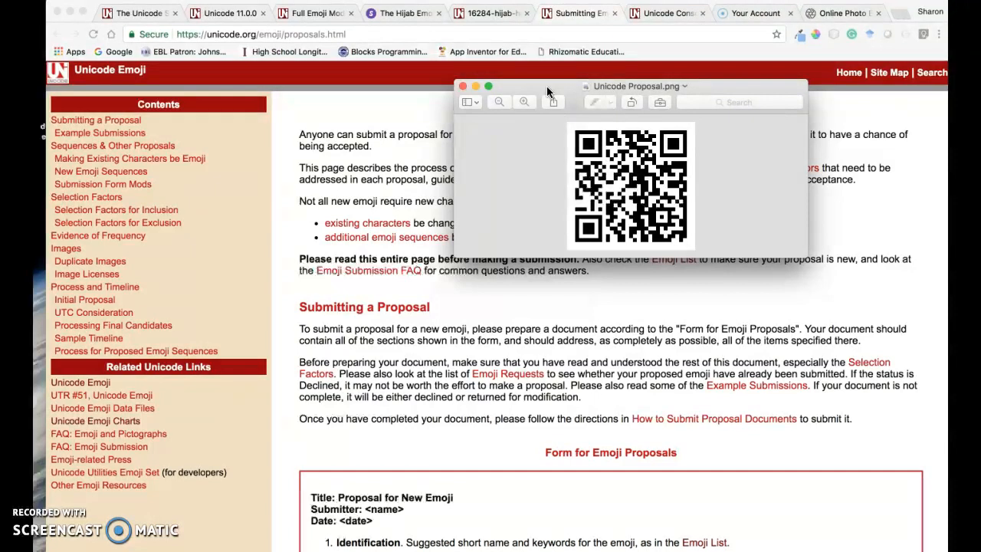
mouse_move(582, 85)
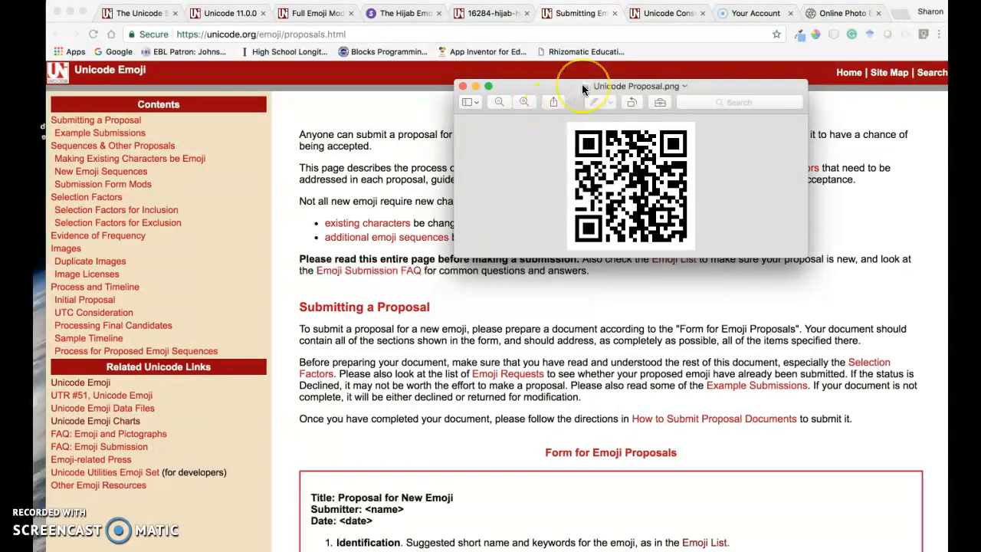
mouse_move(582, 86)
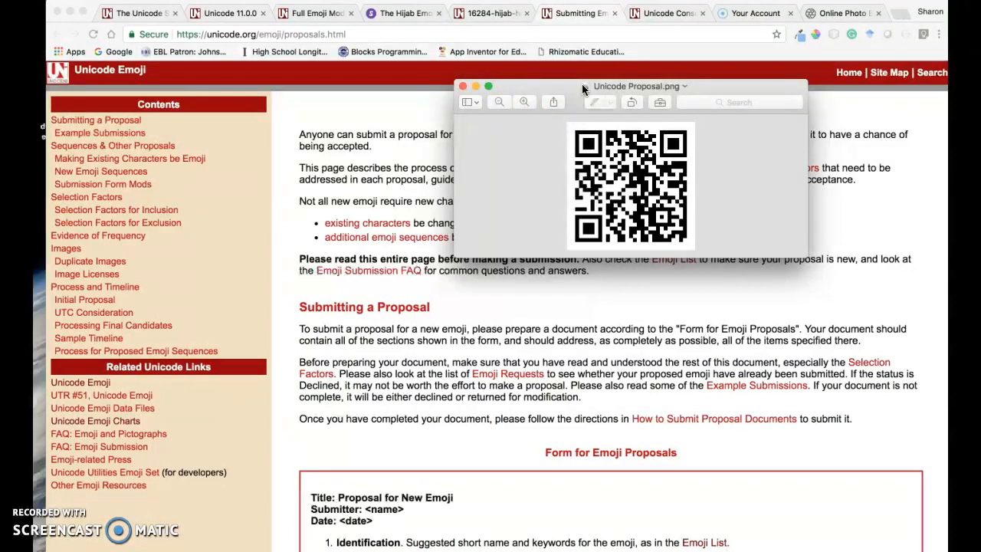